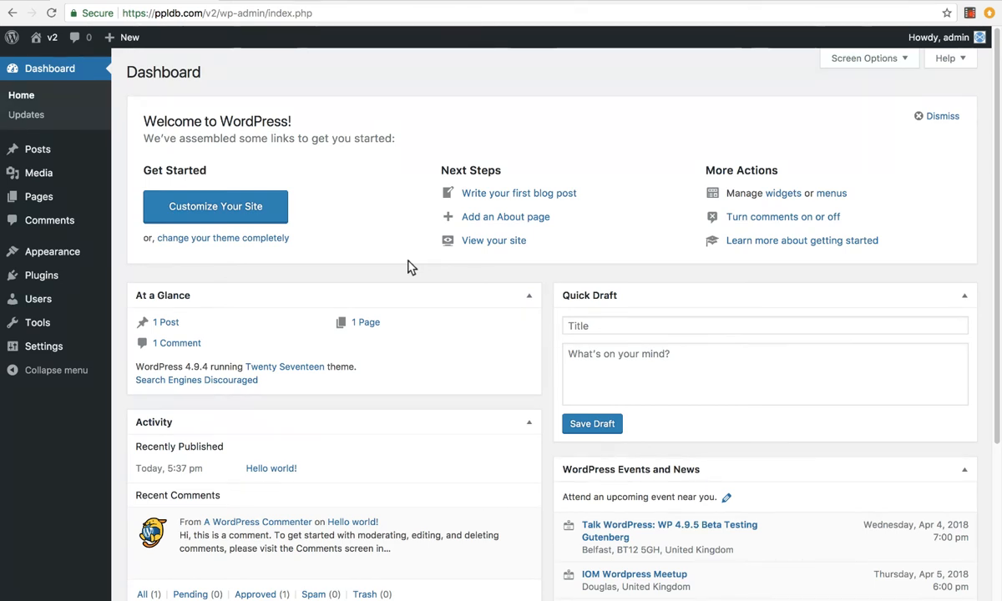
pyautogui.moveTo(54, 250)
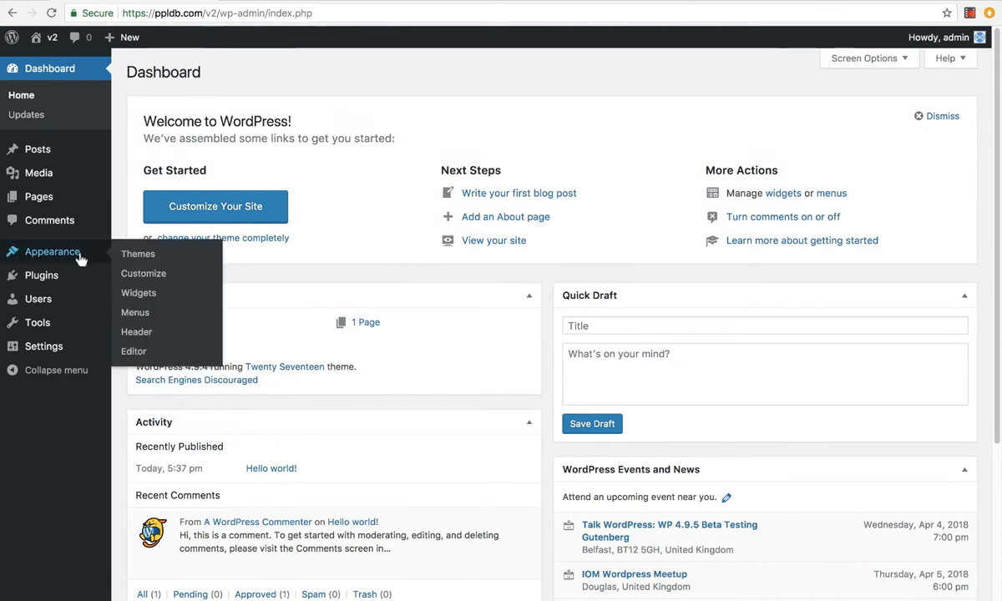
pyautogui.moveTo(87, 259)
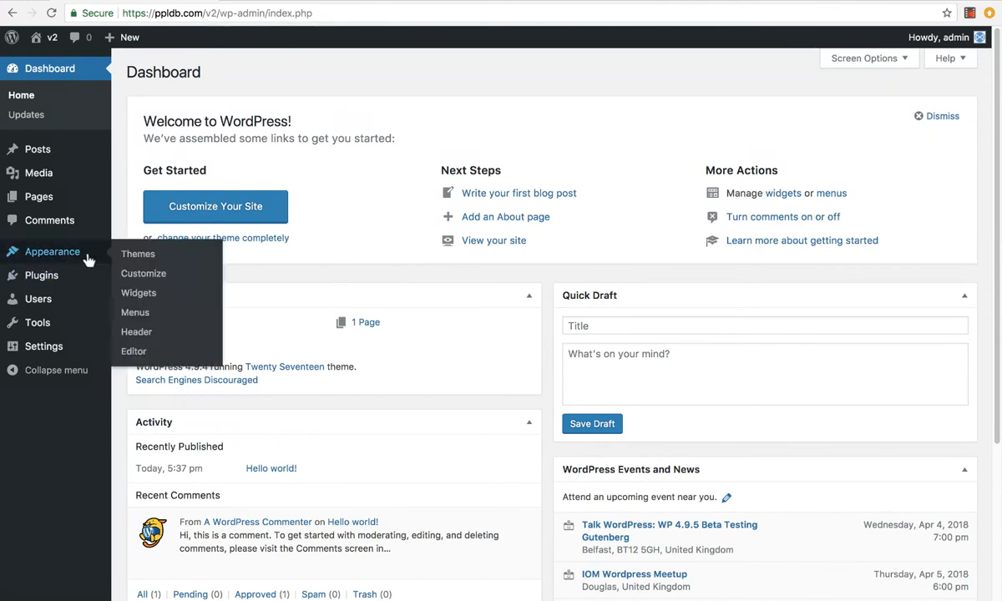
# Activate the Primer theme from the installed themes, replacing Twenty Seventeen
pyautogui.click(137, 254)
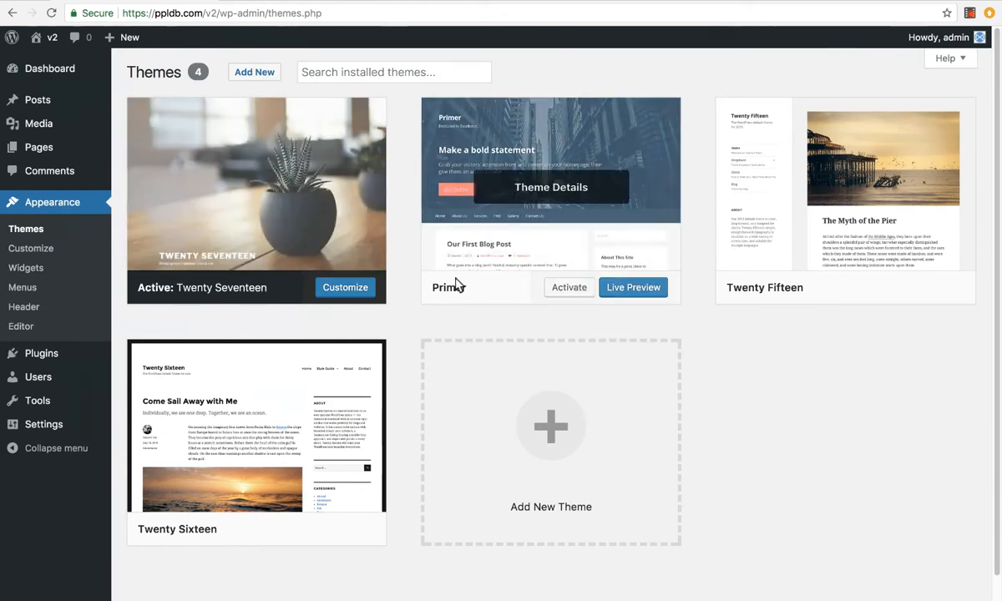
pyautogui.click(568, 287)
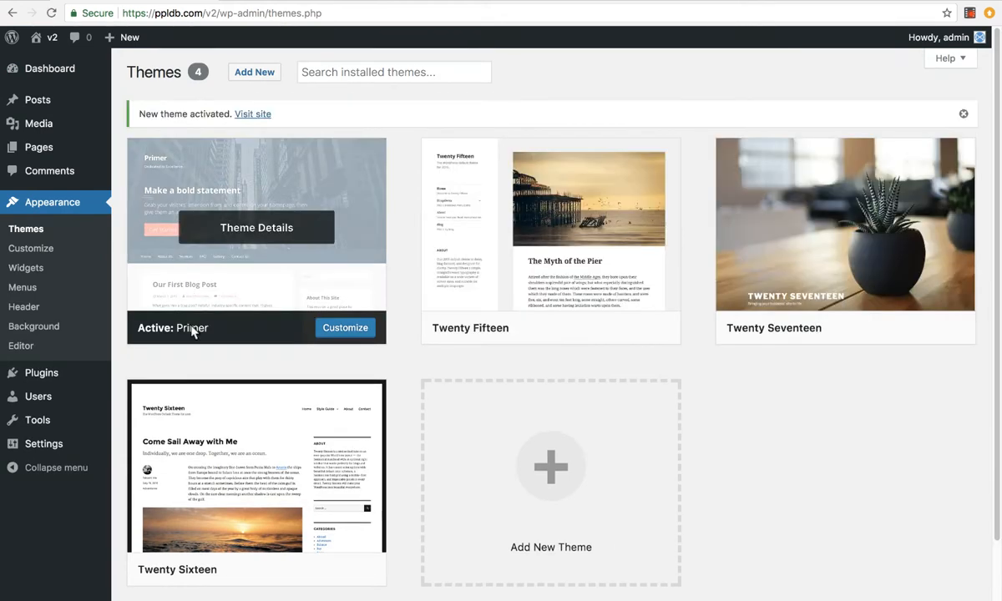
pyautogui.moveTo(36, 372)
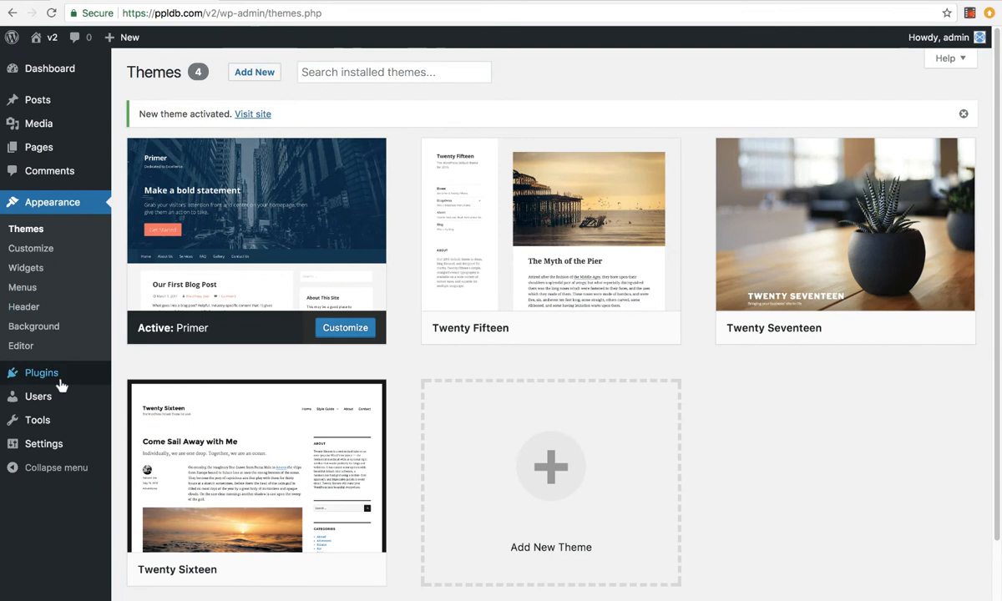
# Activate the GeoDirectory plugin from the Plugins list, launching its setup wizard
pyautogui.click(34, 371)
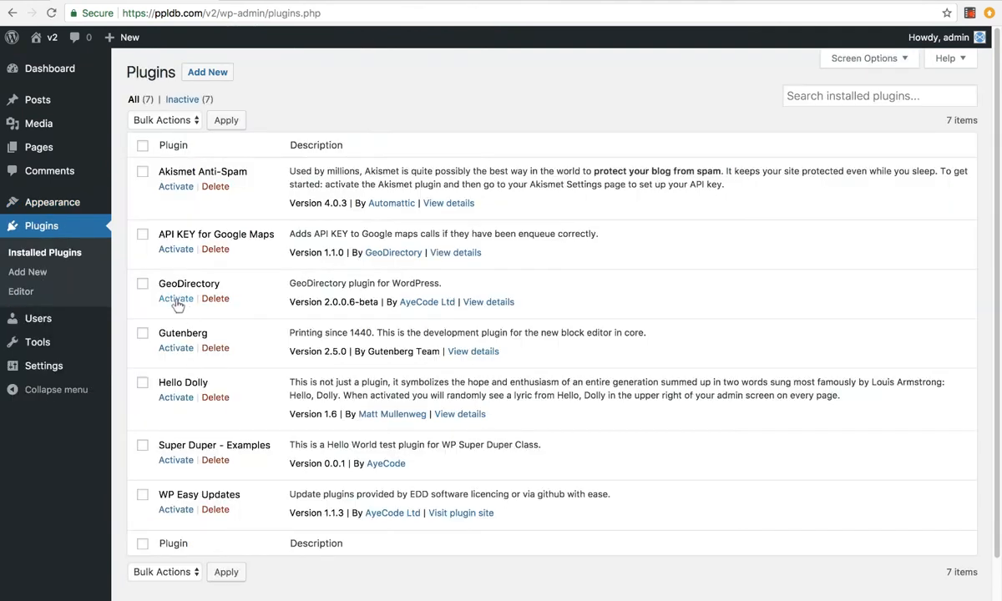
pyautogui.click(175, 297)
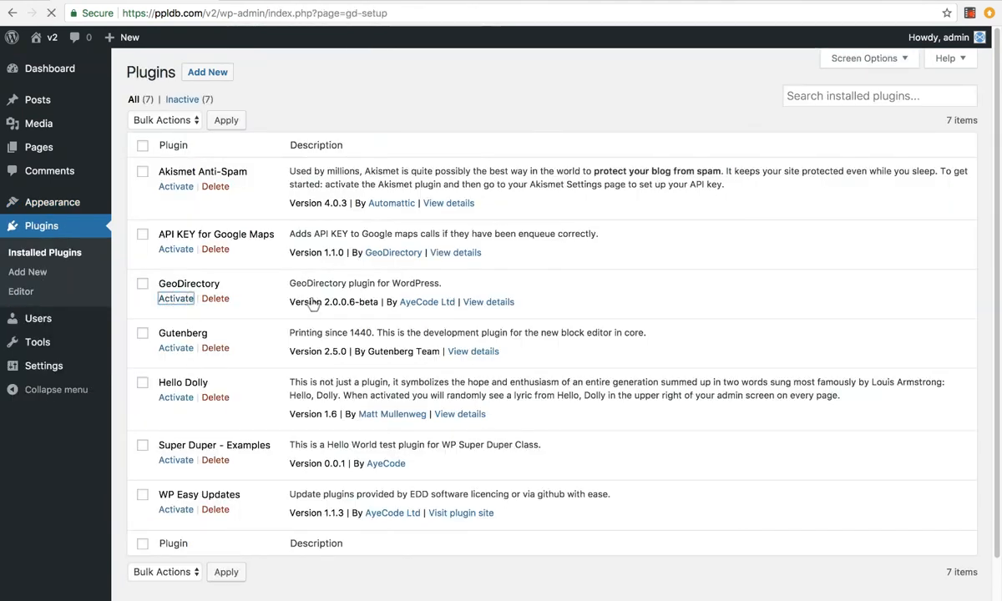
pyautogui.click(175, 297)
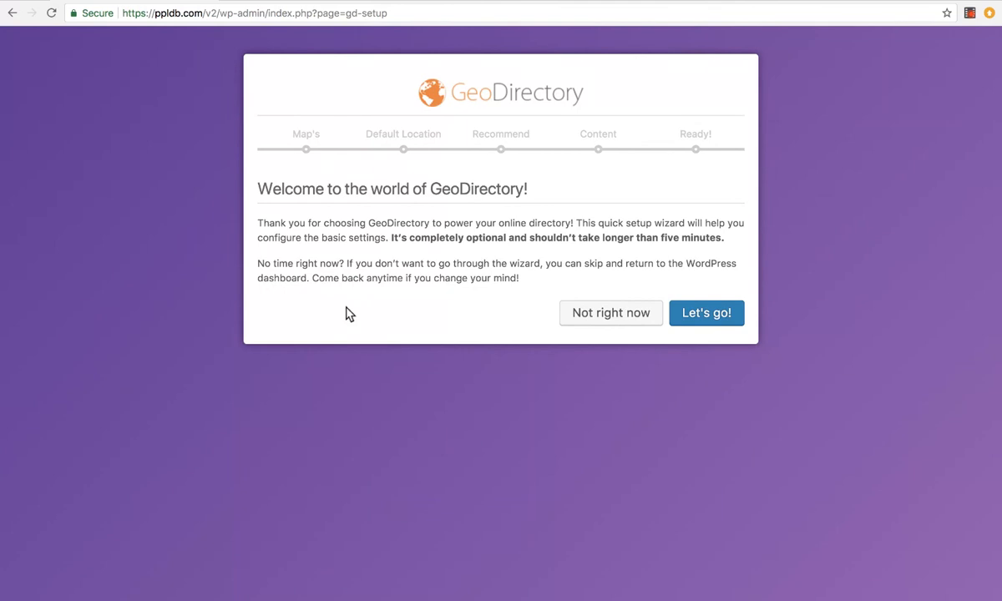
pyautogui.moveTo(230, 132)
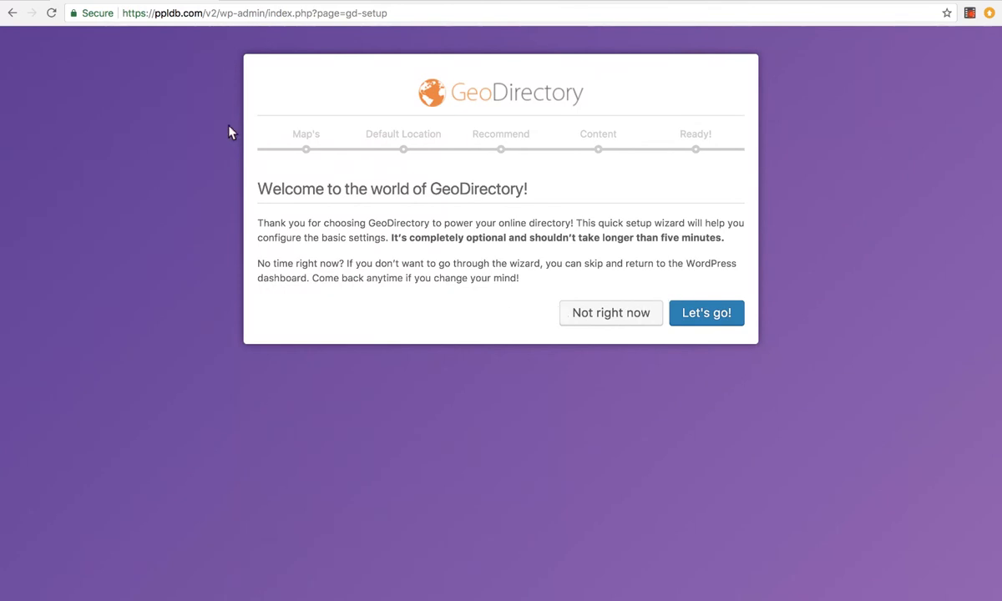
pyautogui.moveTo(729, 319)
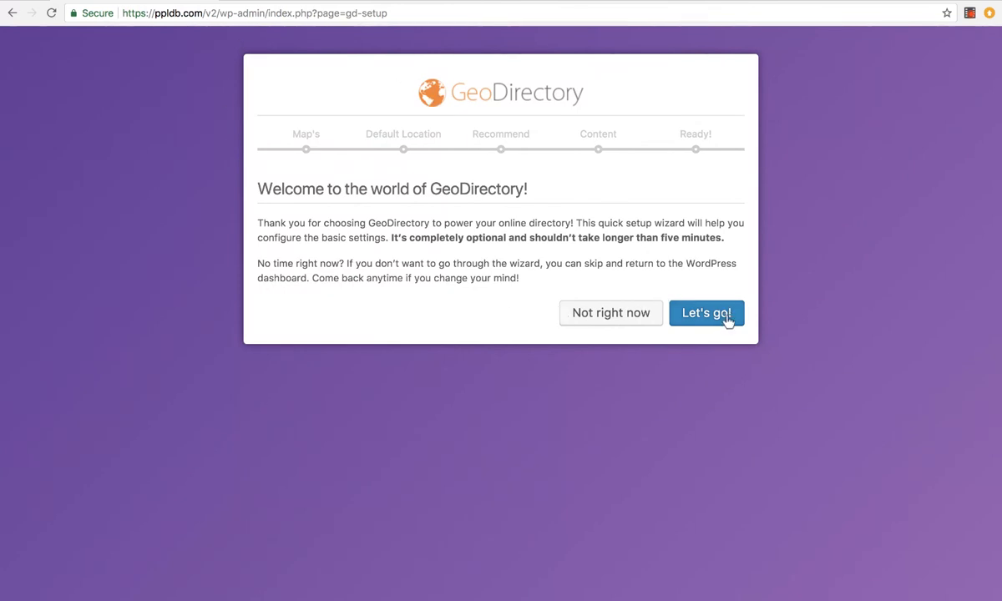
# Start the wizard and generate a new Google Maps API key for the Maps step
pyautogui.click(706, 314)
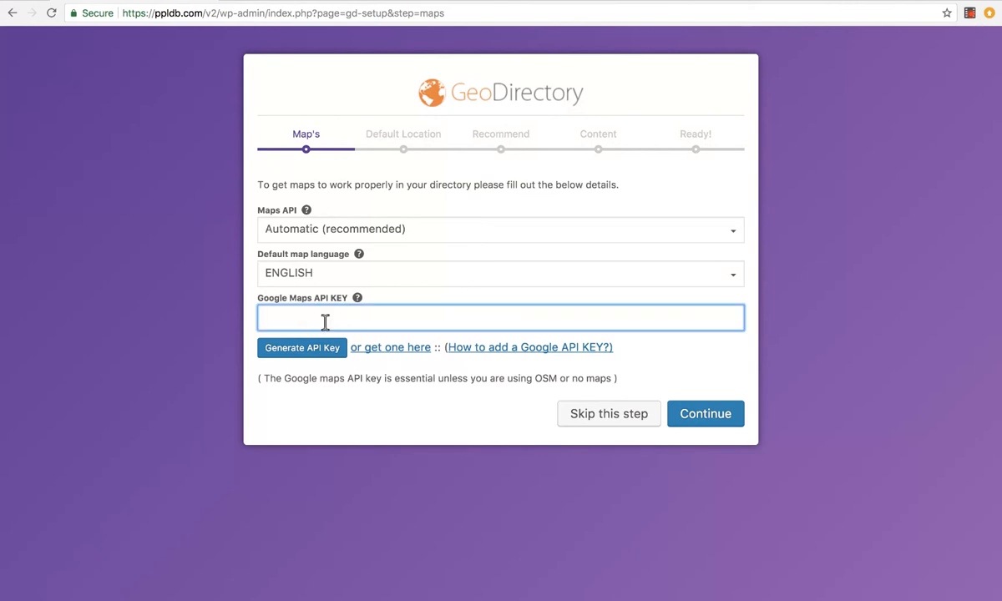
pyautogui.click(301, 348)
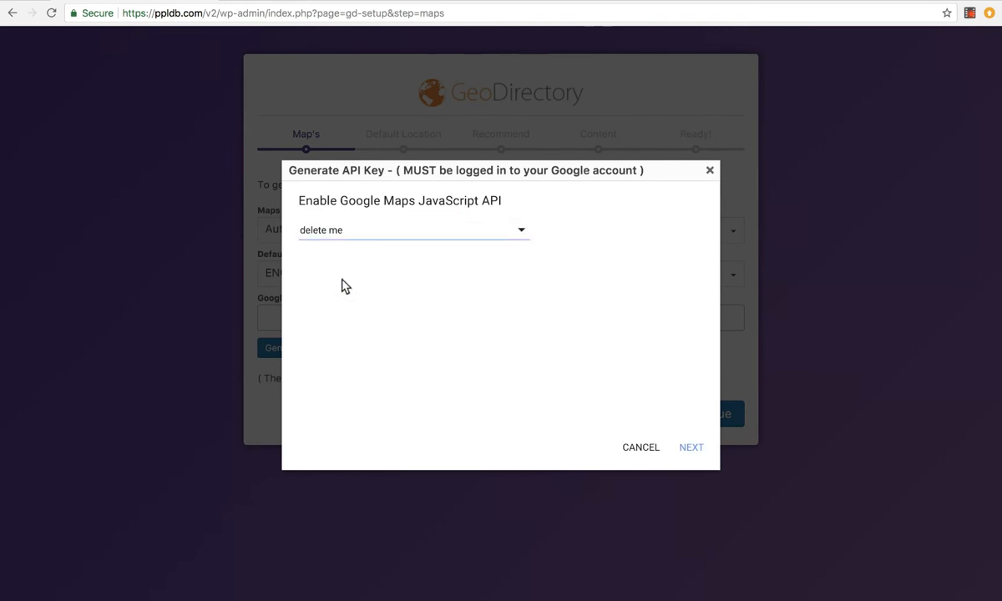
pyautogui.click(691, 447)
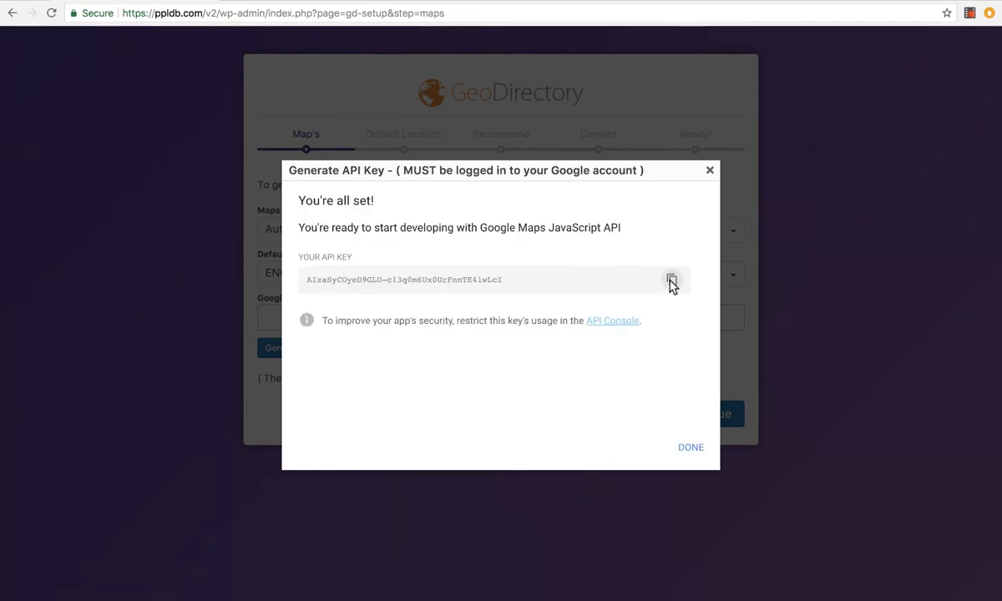
pyautogui.click(692, 448)
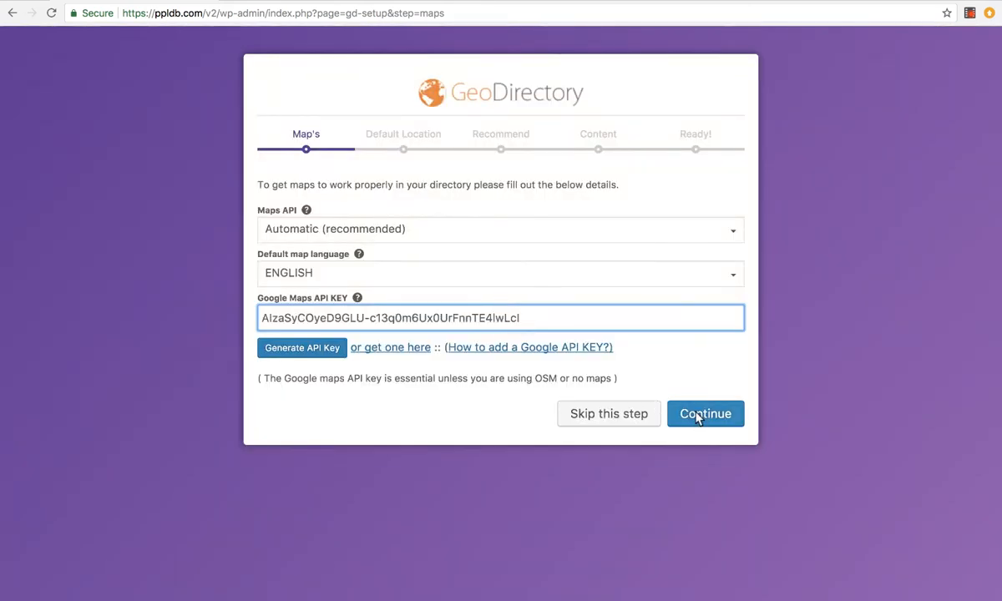
# Save the map settings and set Glasgow as the default location by dragging the marker
pyautogui.click(705, 414)
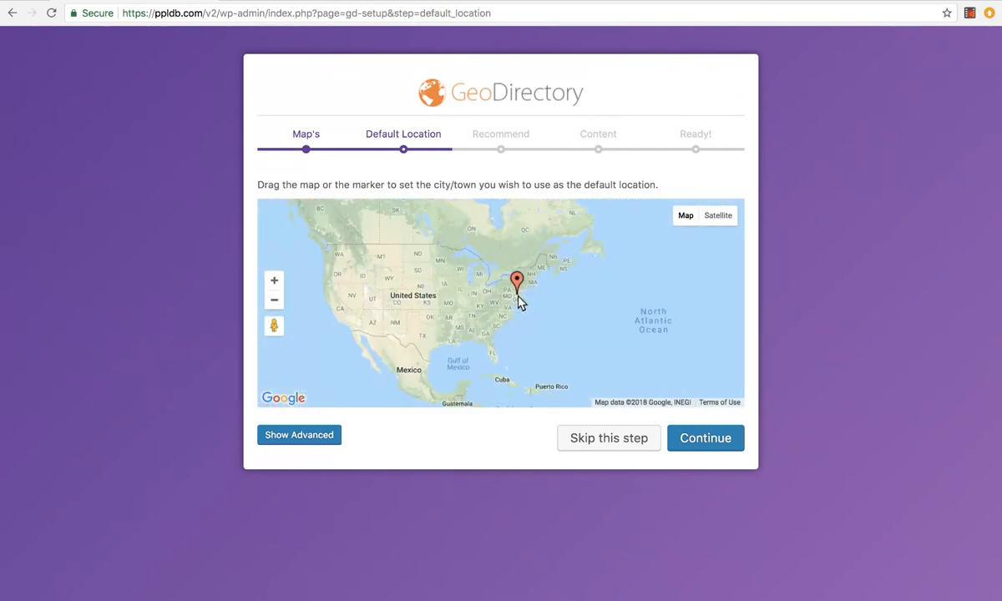
pyautogui.moveTo(518, 280); pyautogui.dragTo(631, 250)
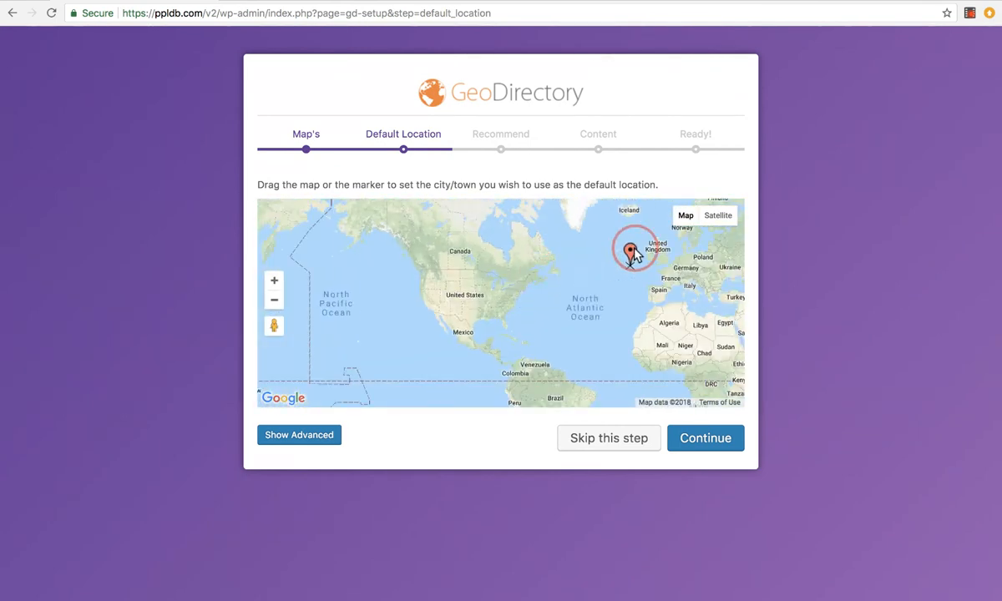
pyautogui.moveTo(631, 251); pyautogui.dragTo(501, 300)
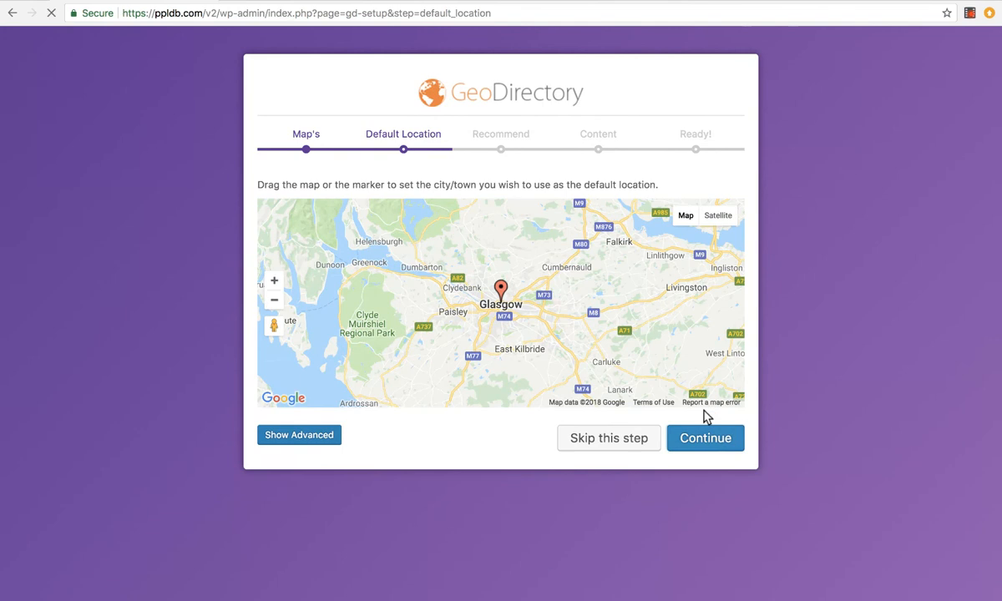
pyautogui.click(706, 438)
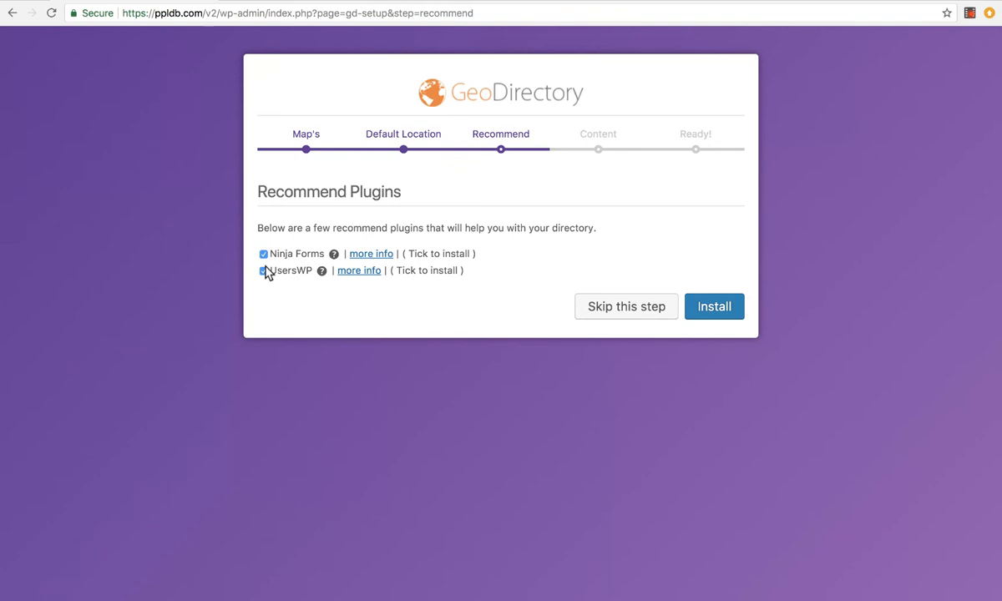
# Keep only Ninja Forms ticked among recommended plugins, install it and continue to Content
pyautogui.click(264, 253)
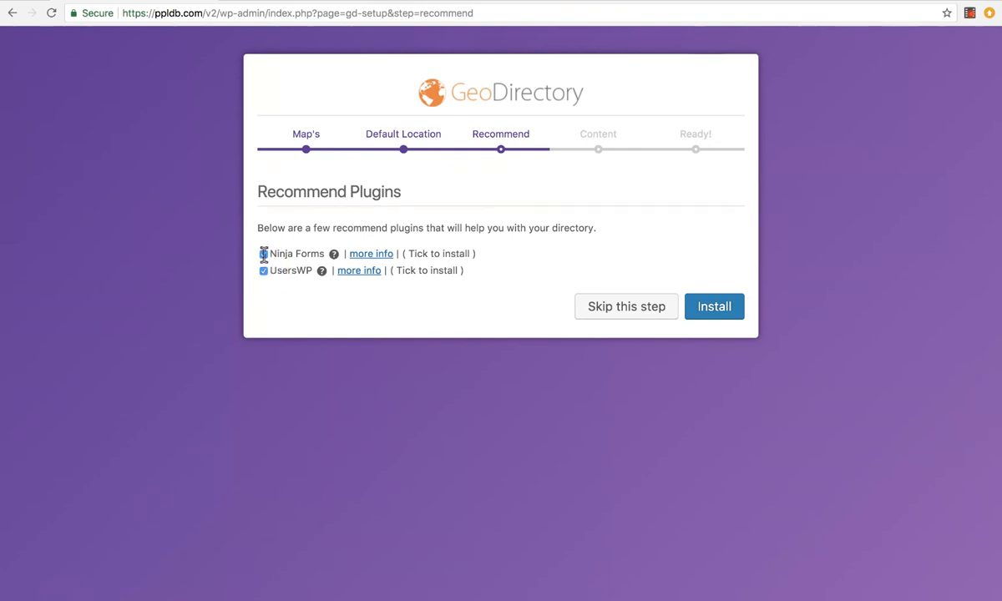
pyautogui.click(264, 253)
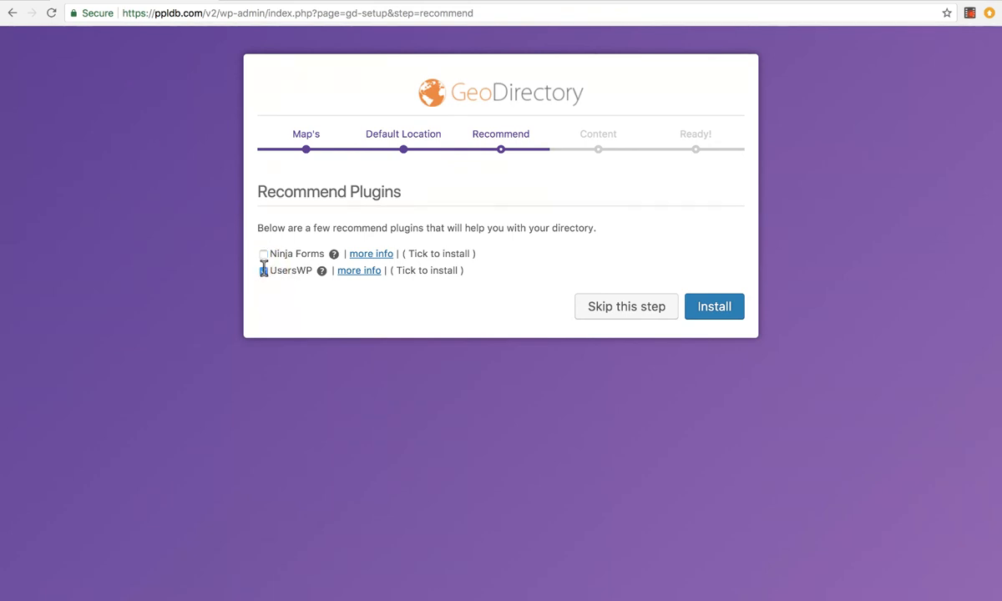
pyautogui.click(371, 253)
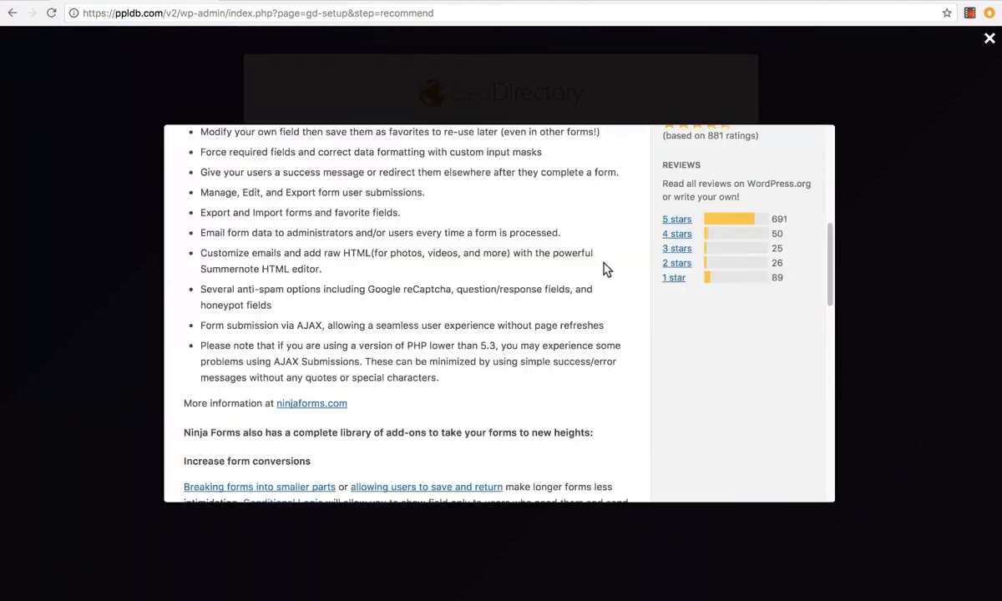
pyautogui.click(984, 38)
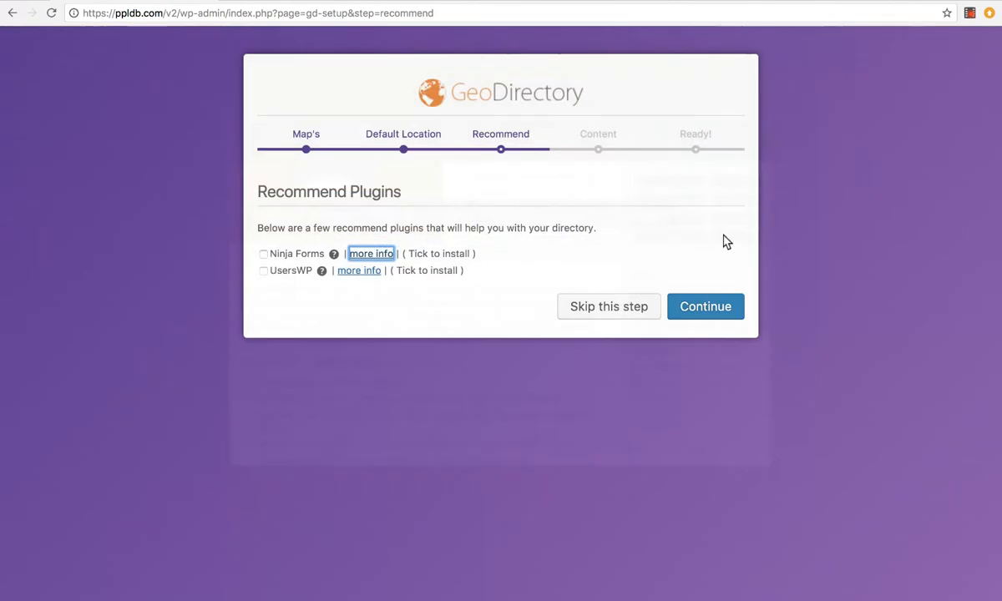
pyautogui.click(264, 254)
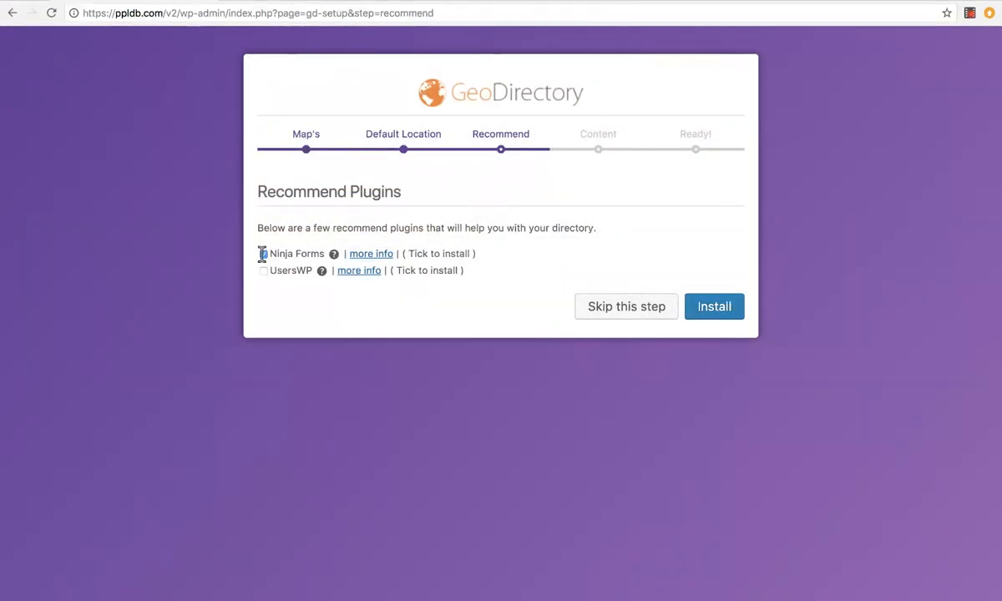
pyautogui.click(264, 253)
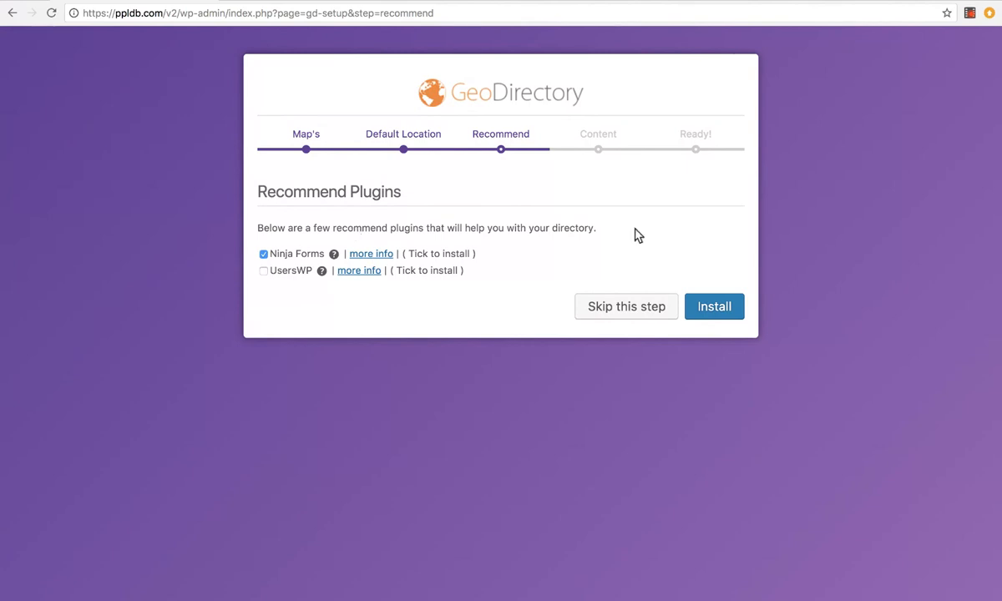
pyautogui.click(715, 308)
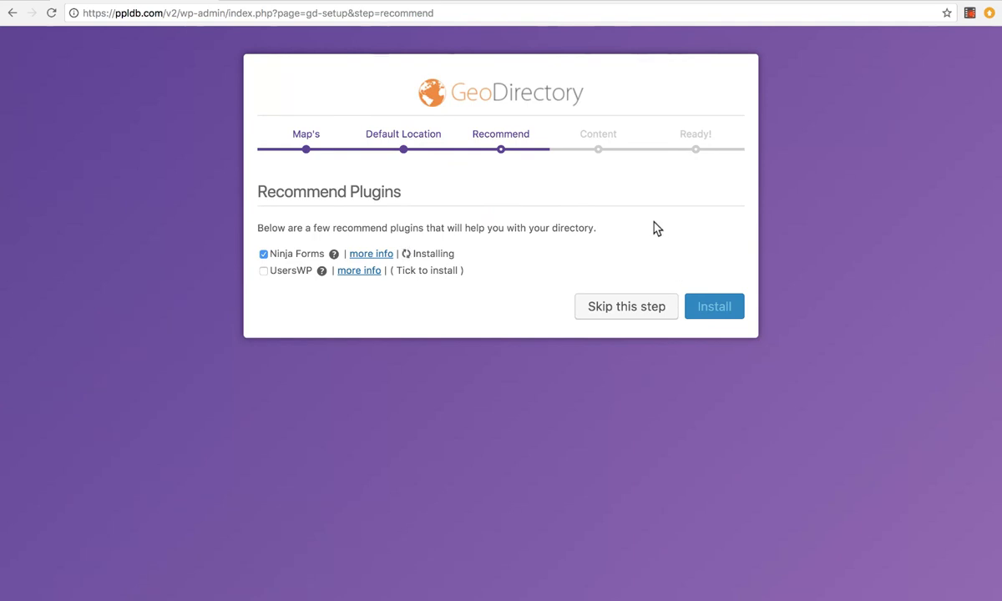
pyautogui.click(706, 307)
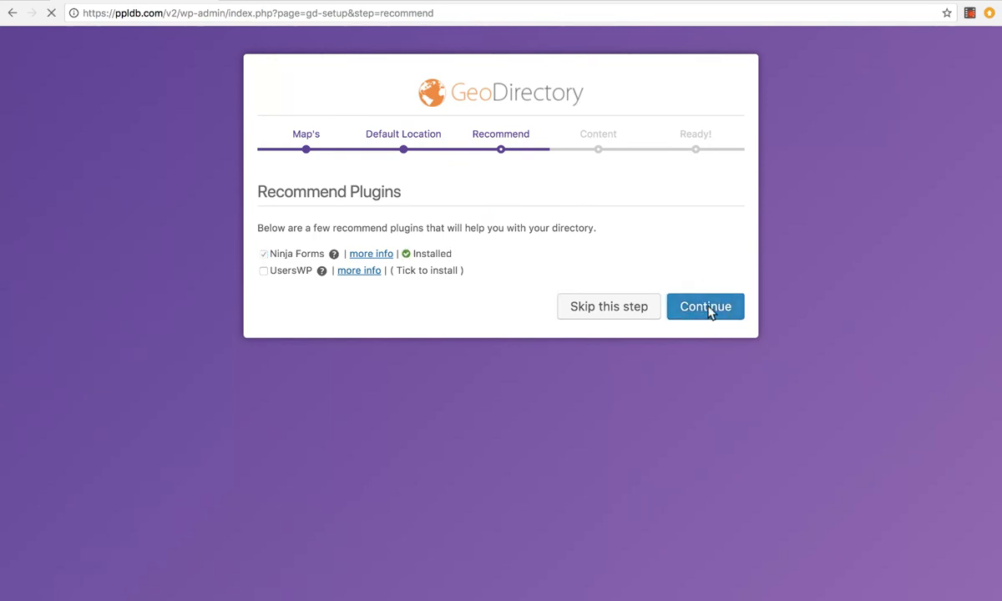
pyautogui.click(705, 307)
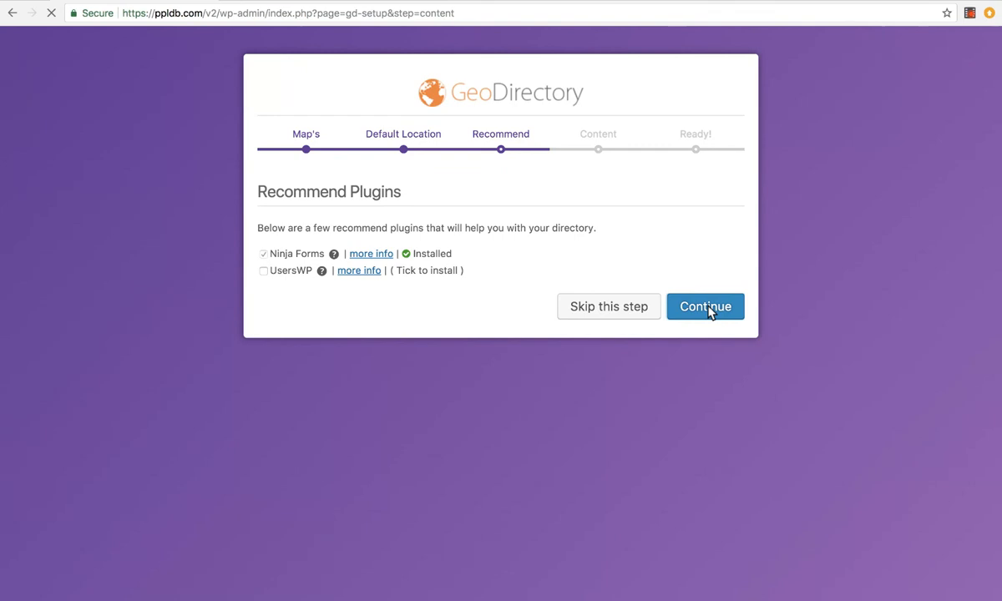
# Insert the 30 dummy places on the Content step
pyautogui.click(705, 307)
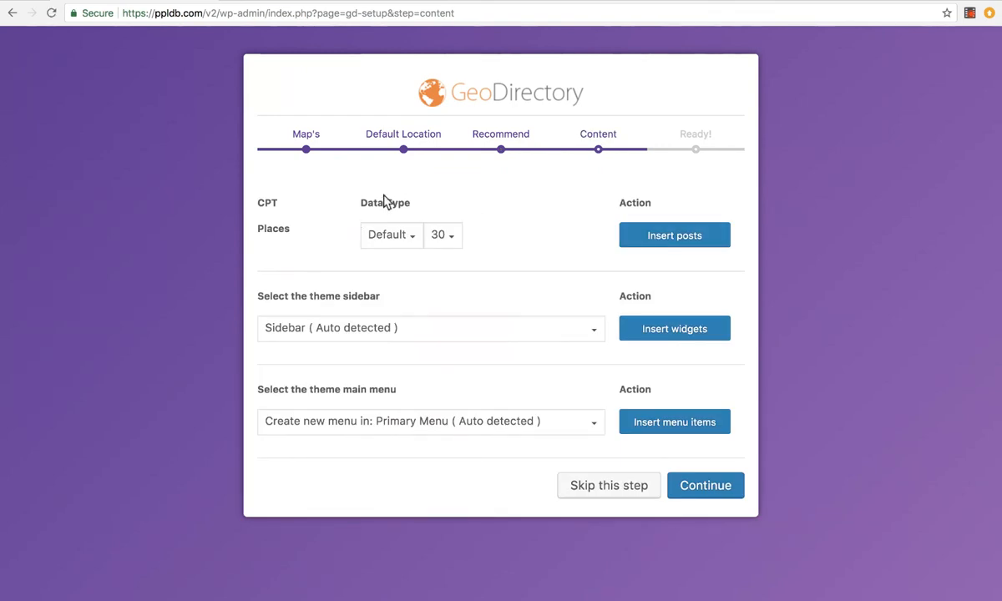
pyautogui.moveTo(541, 227)
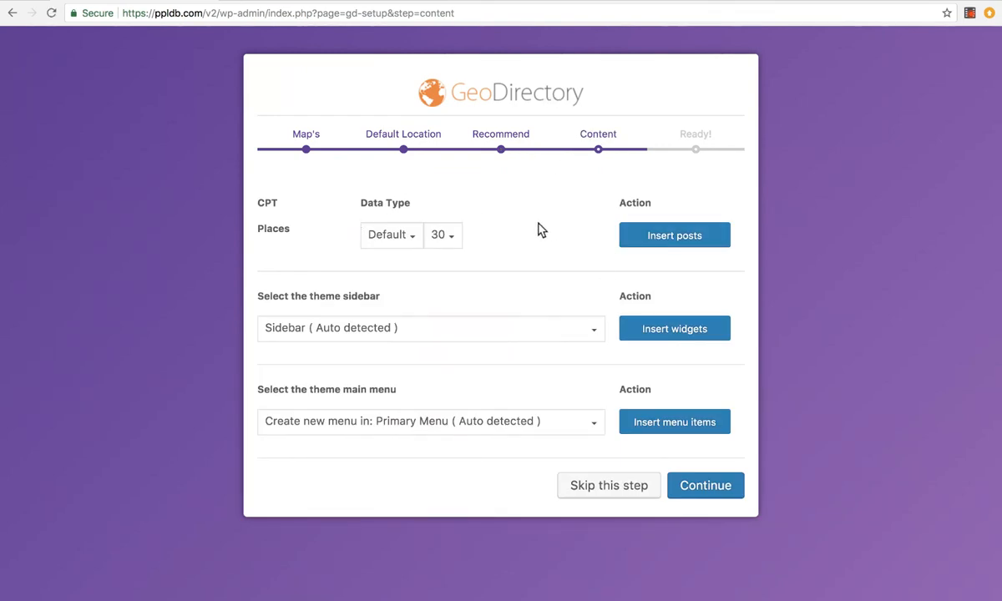
pyautogui.click(675, 234)
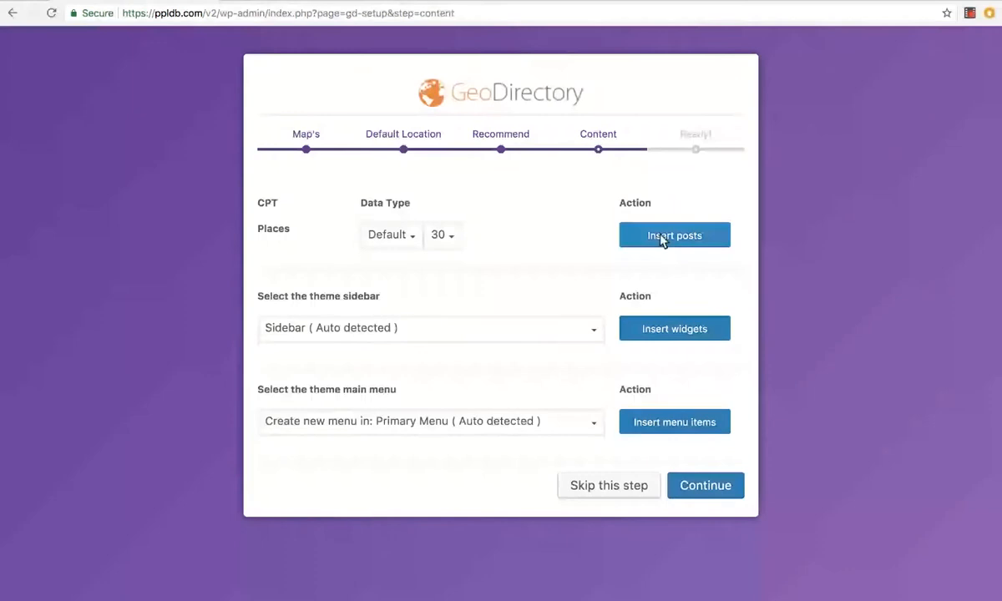
pyautogui.click(675, 234)
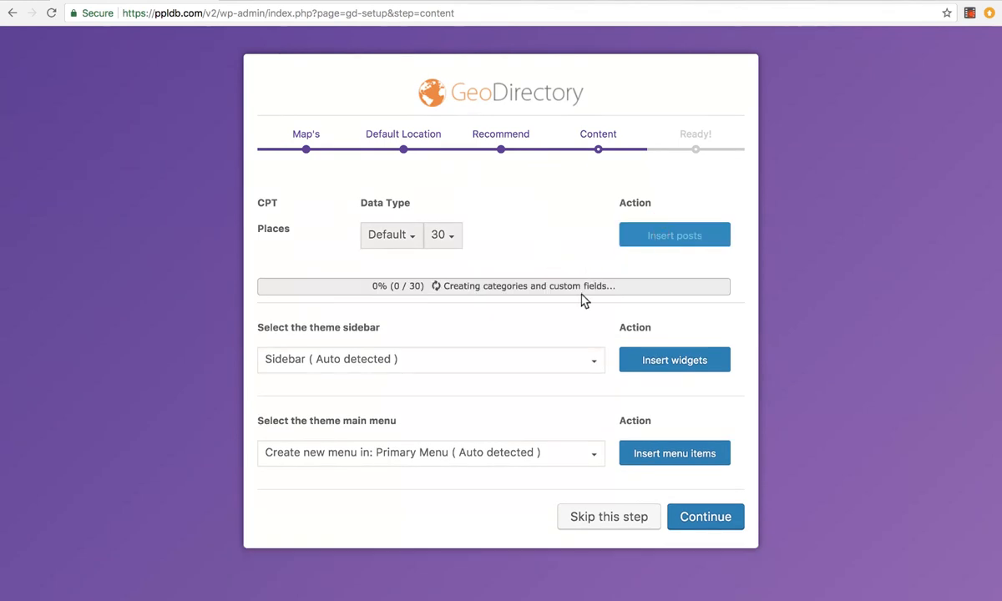
pyautogui.moveTo(285, 334)
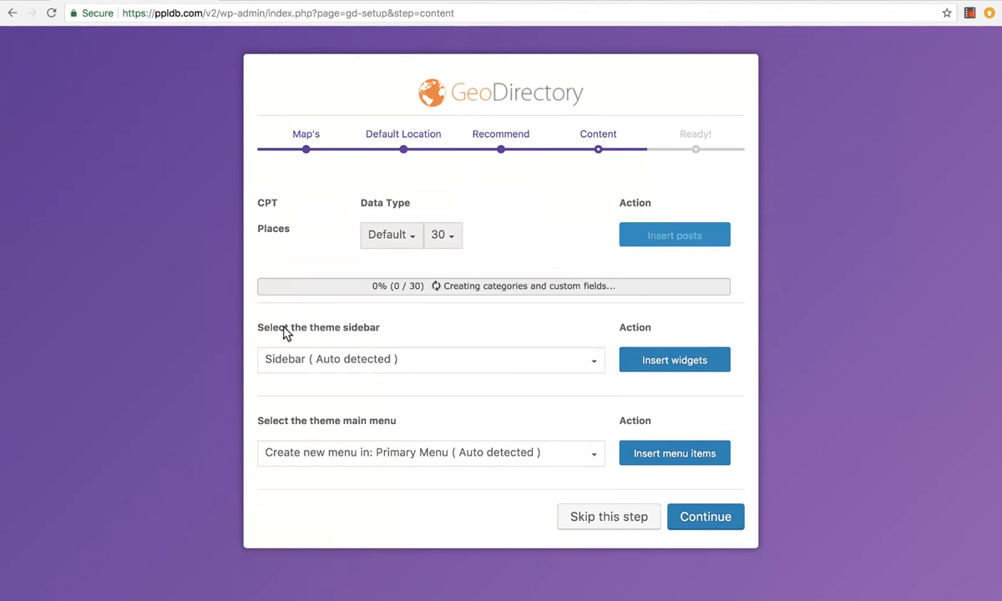
pyautogui.moveTo(425, 355)
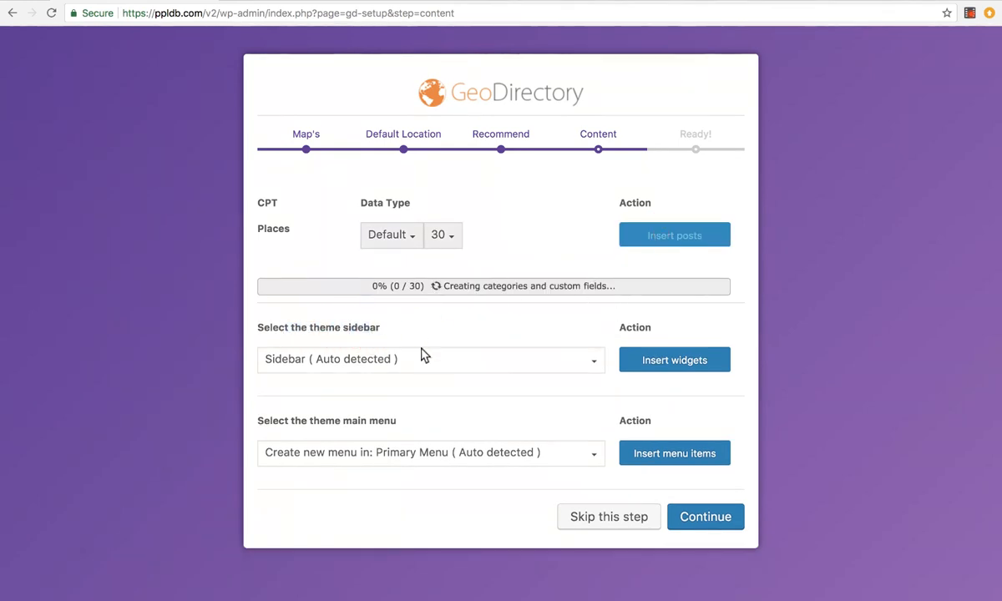
# Insert directory widgets into the auto-detected sidebar and add items to the primary menu
pyautogui.click(431, 359)
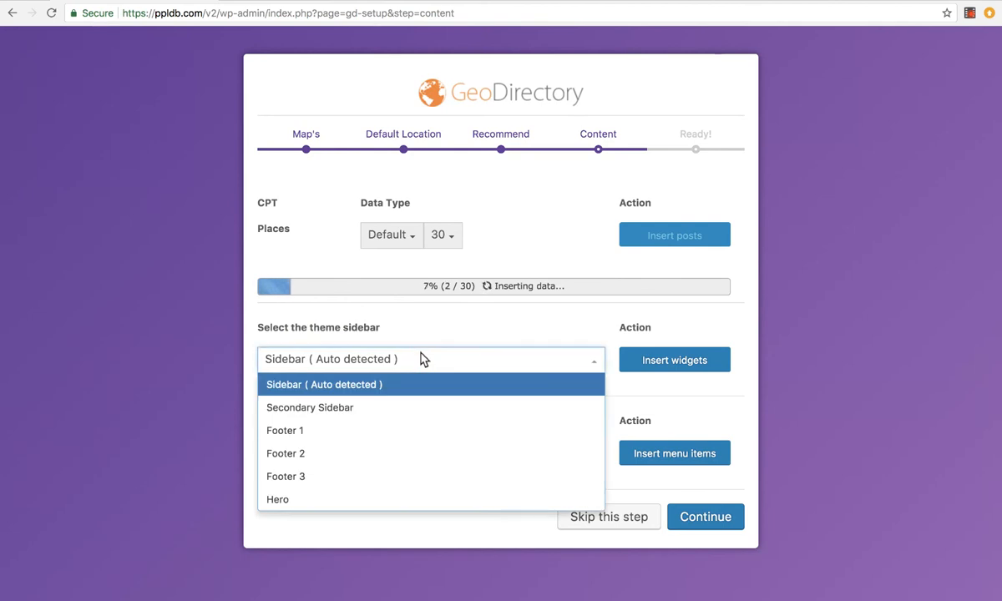
pyautogui.click(324, 384)
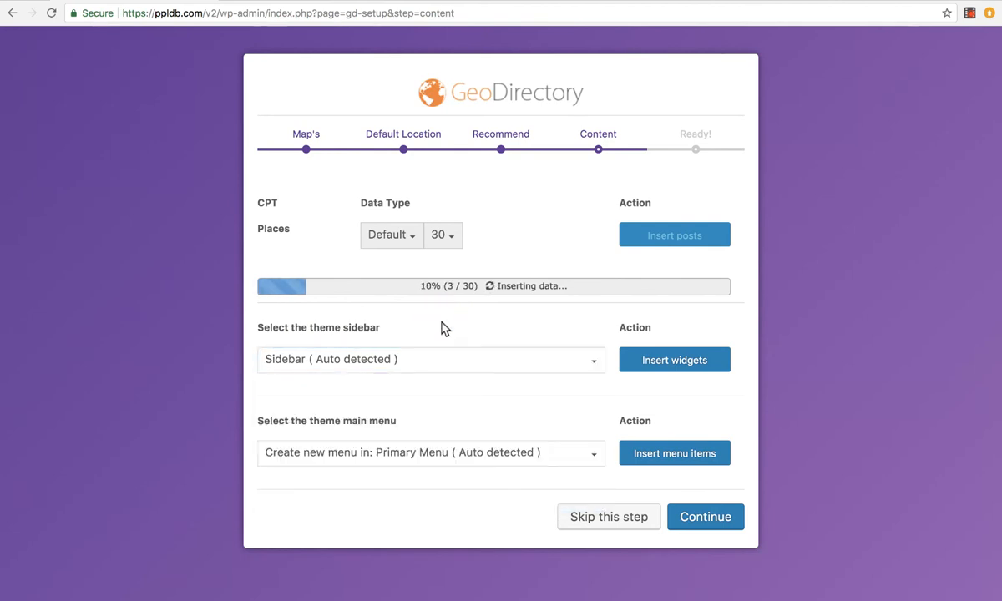
pyautogui.click(430, 359)
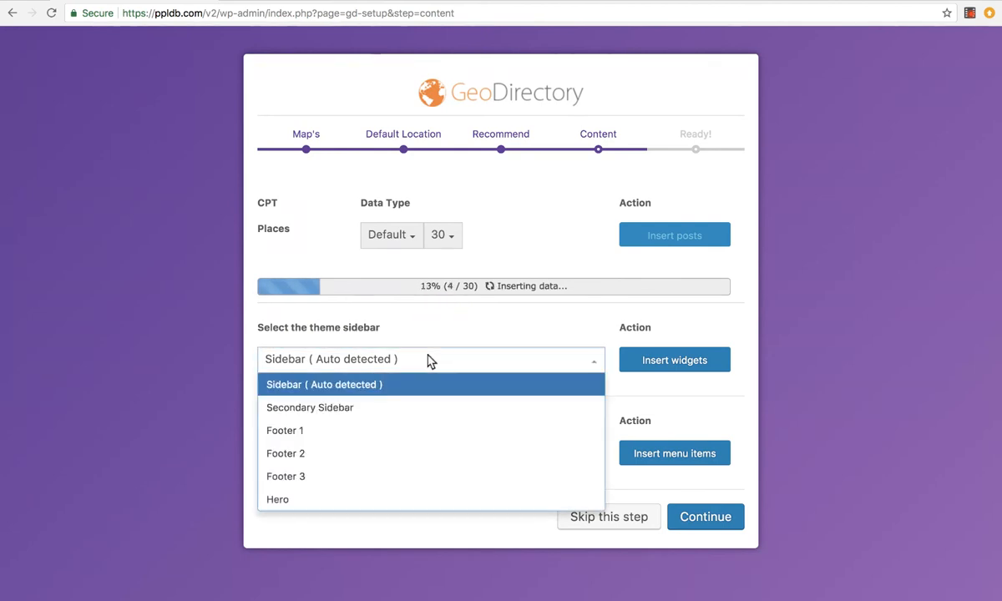
pyautogui.moveTo(384, 407)
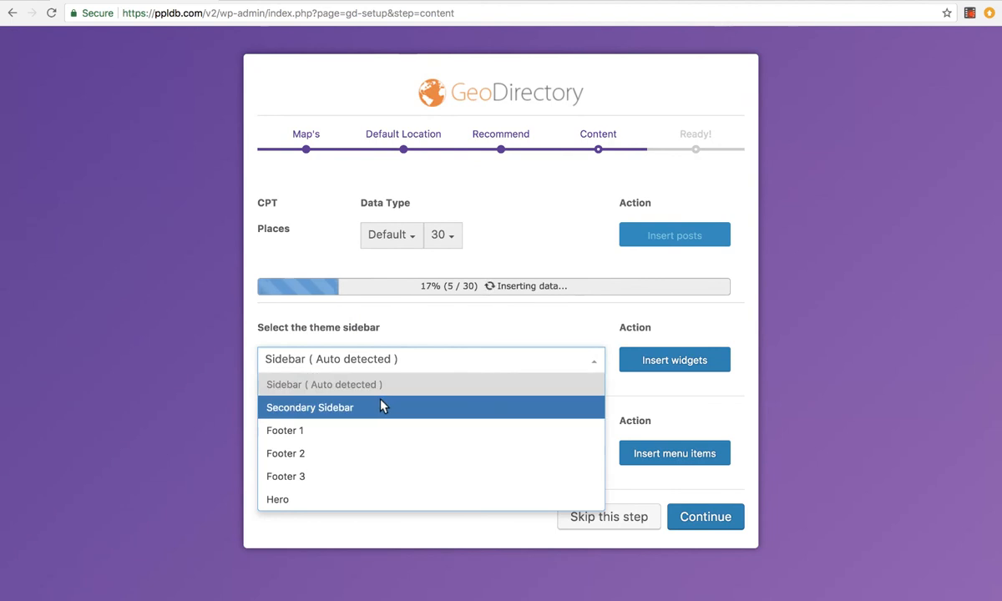
pyautogui.moveTo(366, 497)
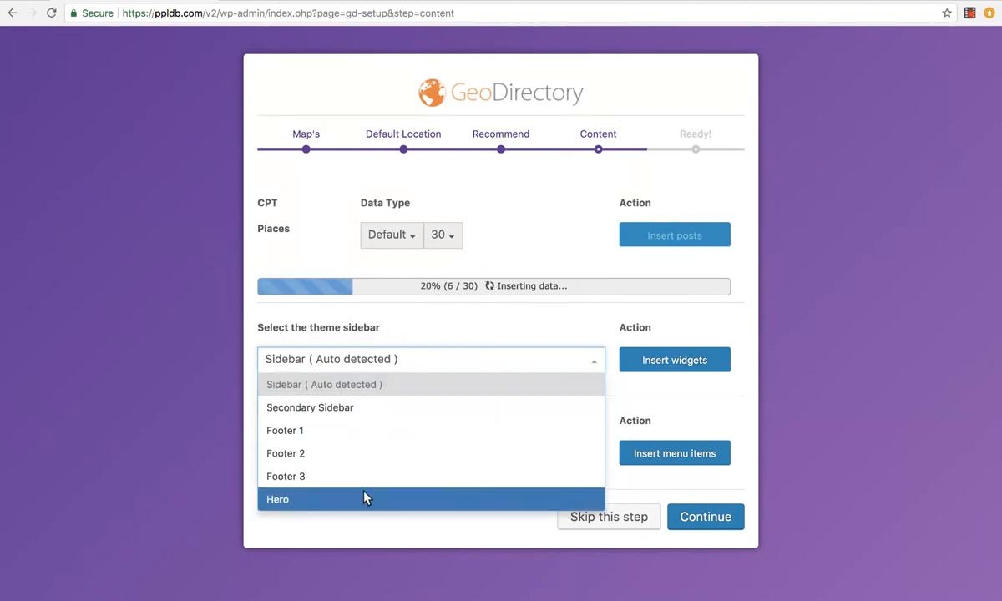
pyautogui.moveTo(369, 384)
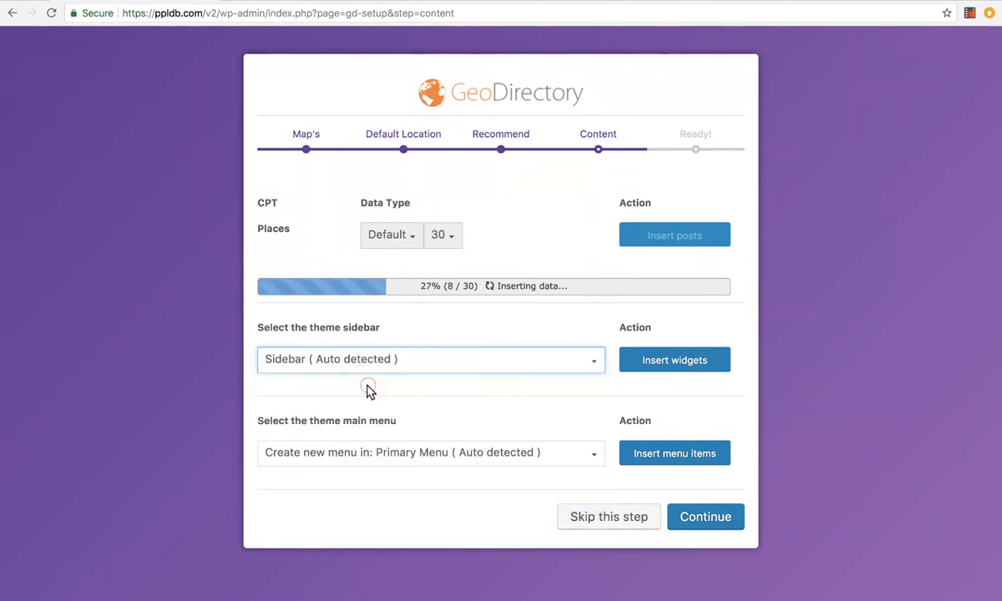
pyautogui.click(674, 359)
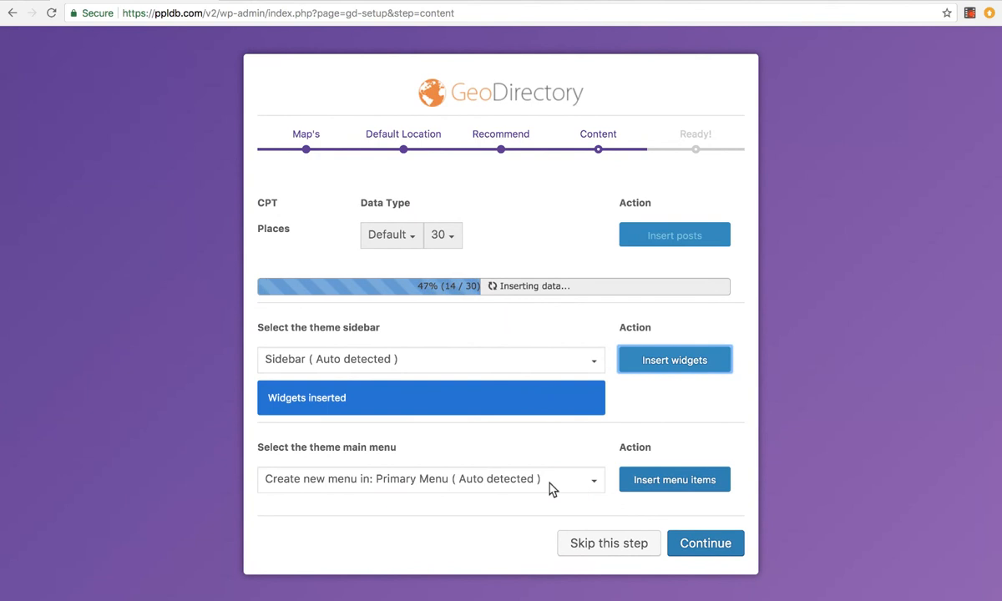
pyautogui.click(431, 479)
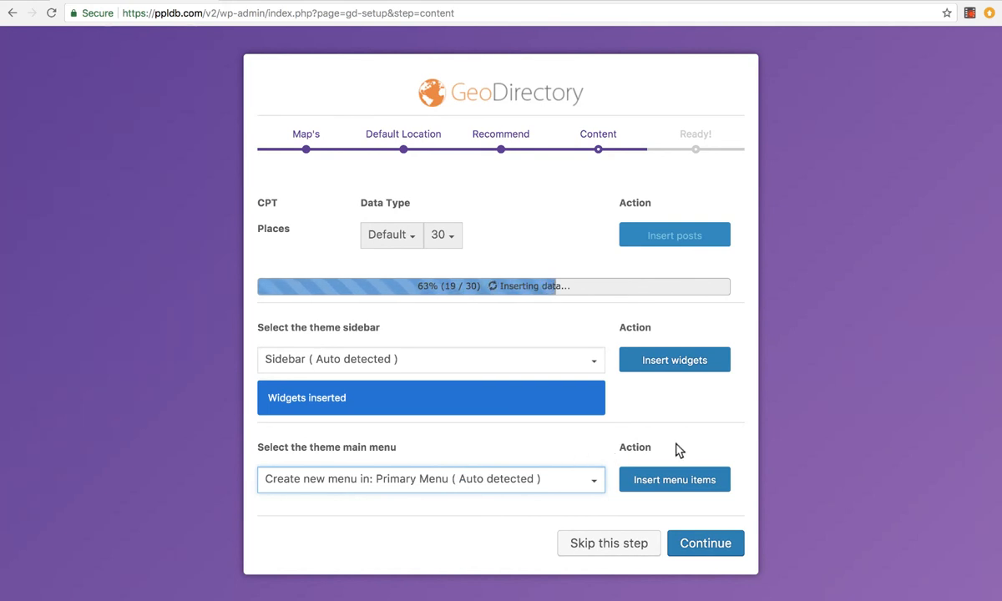
pyautogui.click(675, 479)
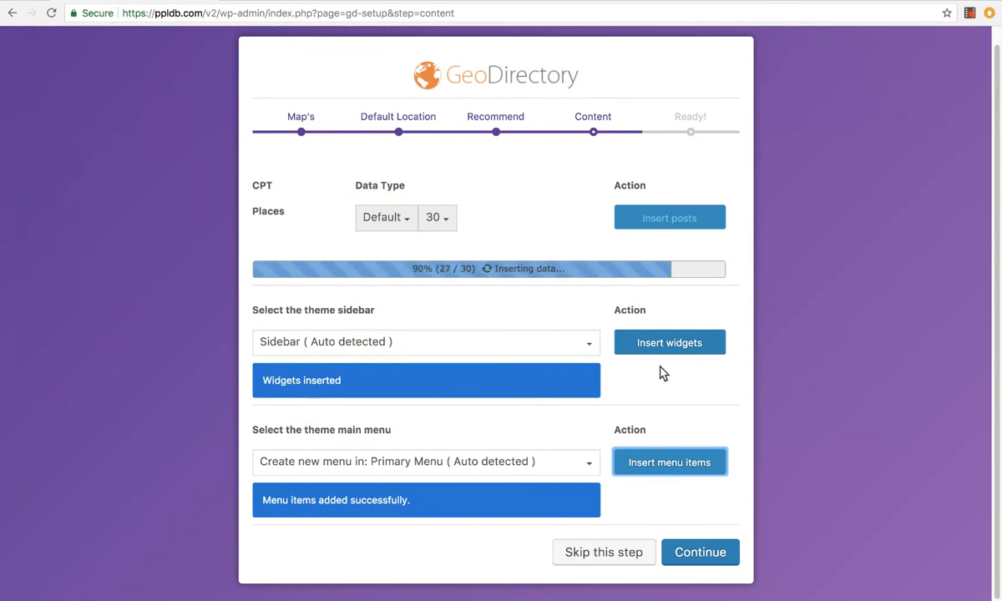
pyautogui.moveTo(543, 326)
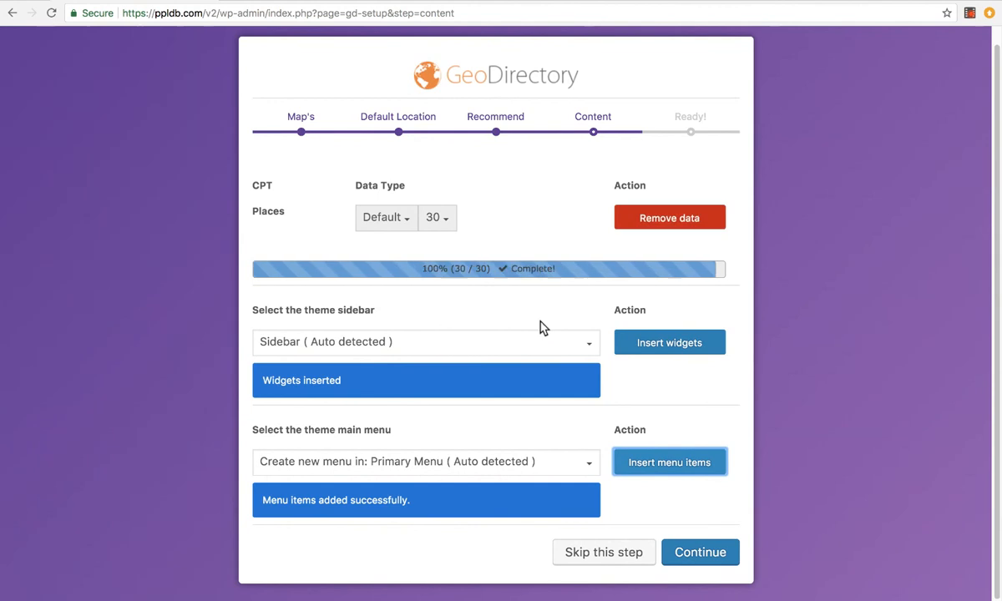
pyautogui.moveTo(590, 237)
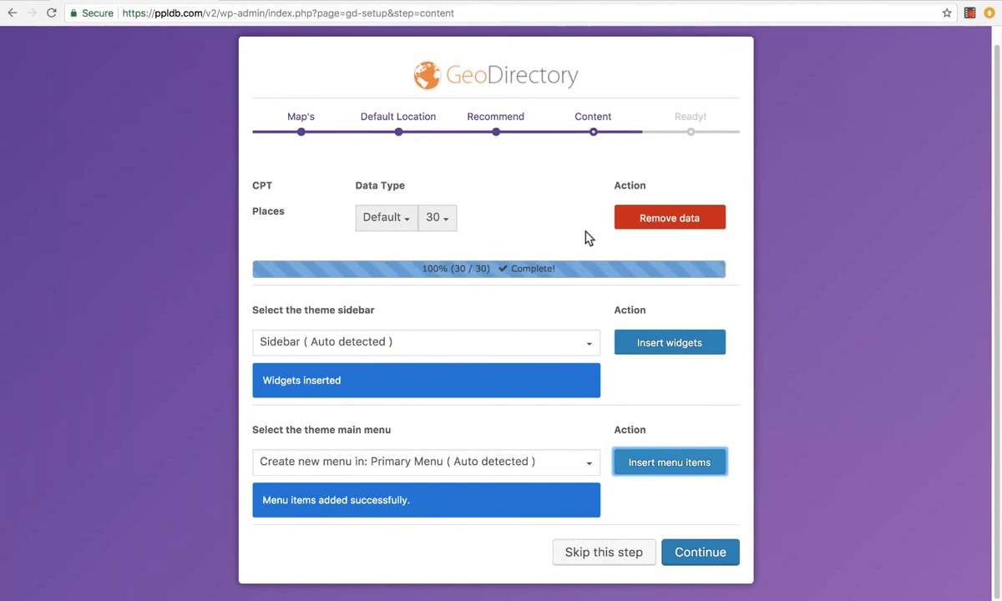
pyautogui.moveTo(650, 465)
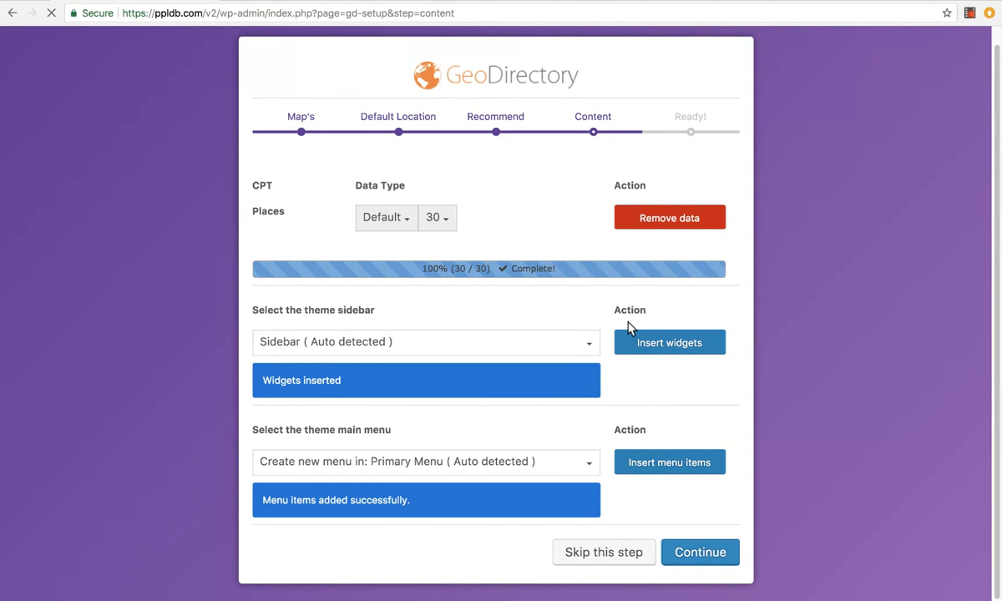
# Finish the Content step to reach the wizard's Ready page
pyautogui.click(700, 551)
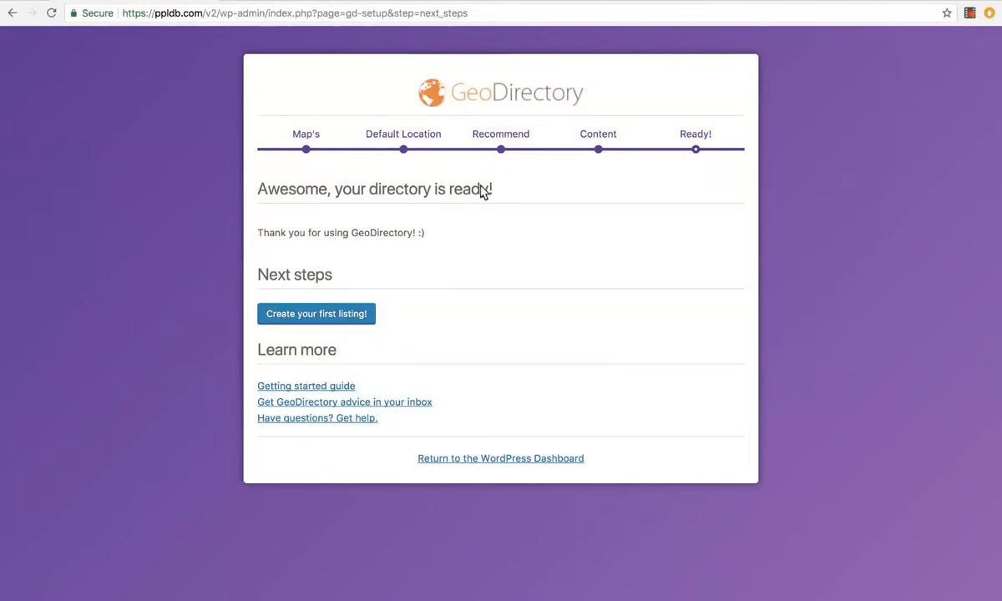
pyautogui.moveTo(340, 314)
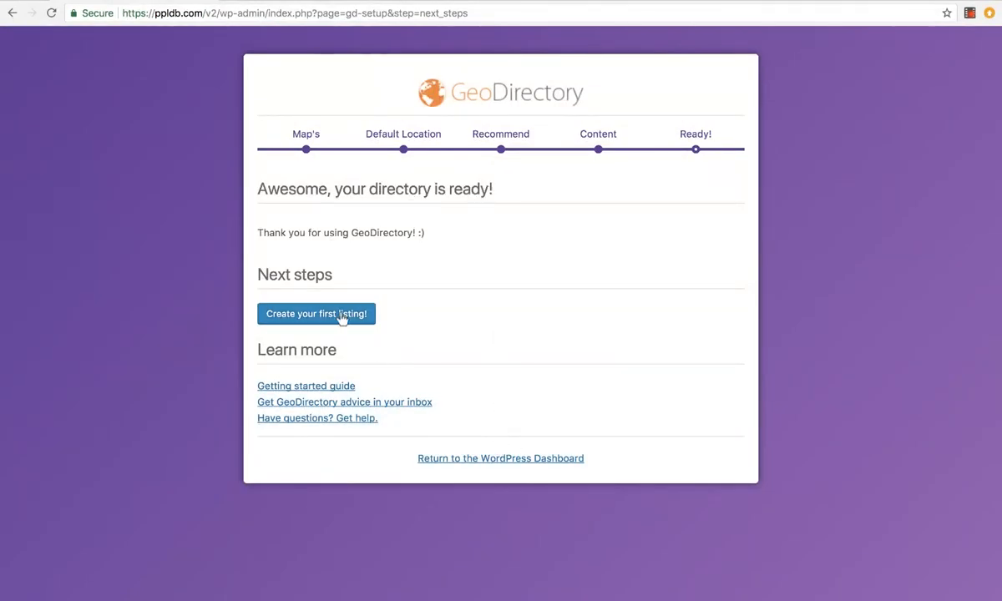
pyautogui.moveTo(484, 463)
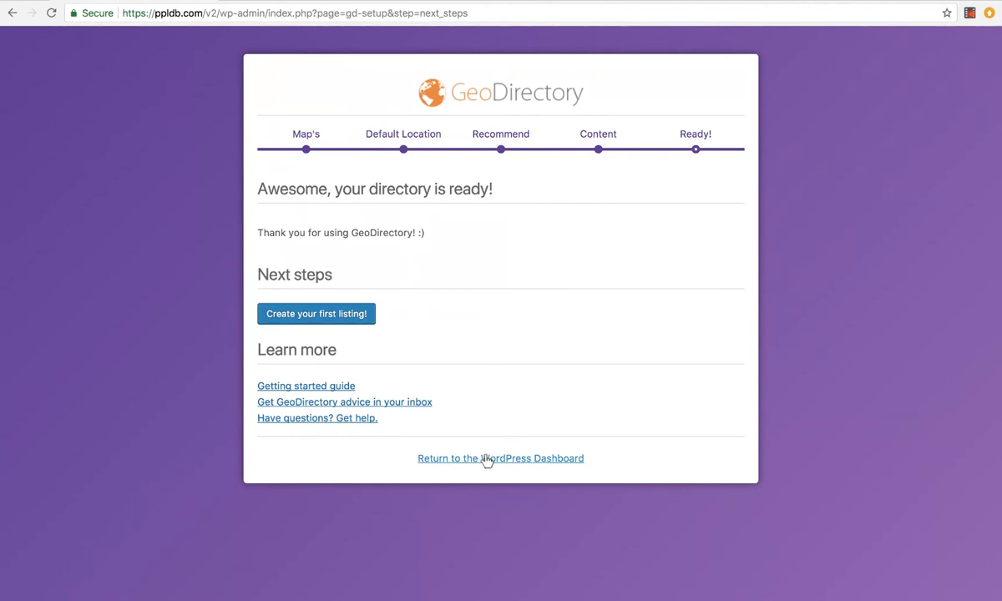
# Return to the dashboard and answer the Ninja Forms opt-in, landing on the forms list
pyautogui.click(501, 458)
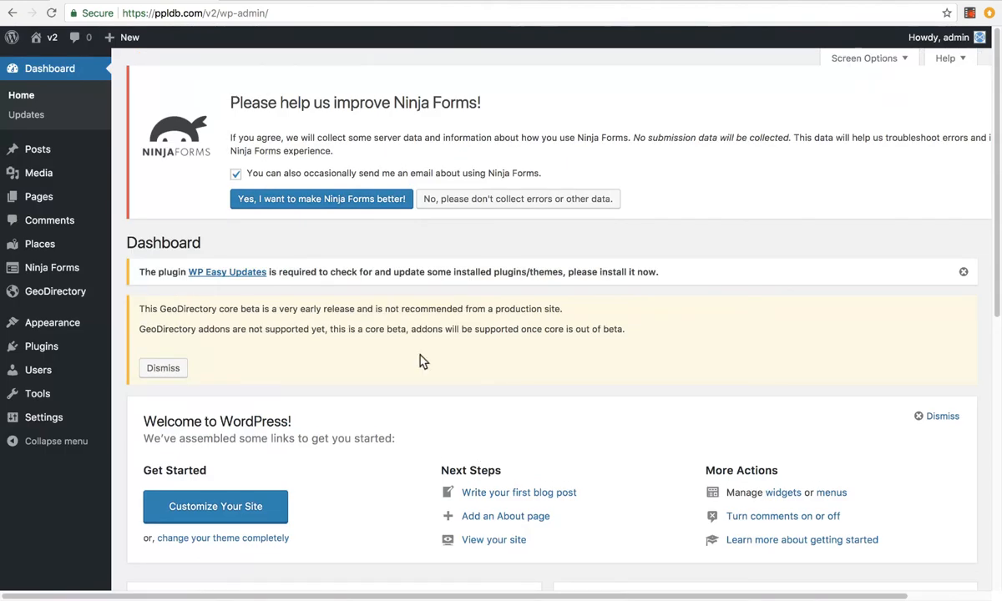
pyautogui.click(164, 367)
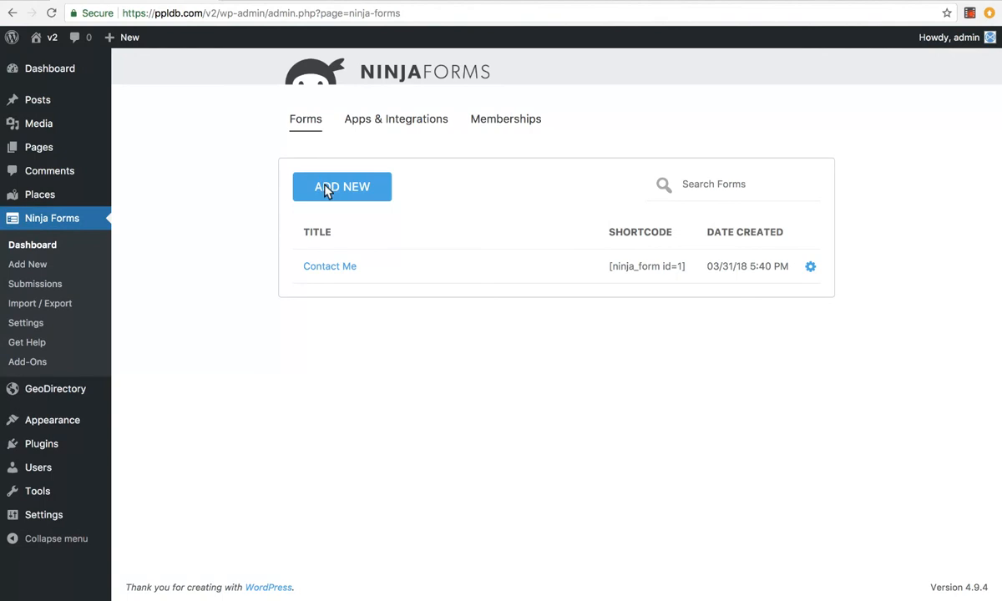
pyautogui.moveTo(210, 200)
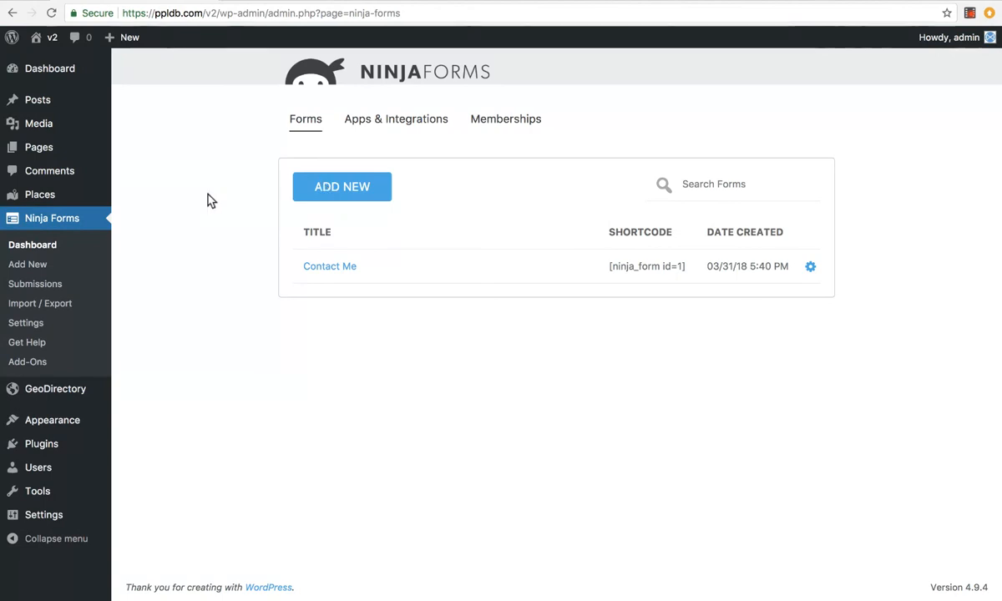
pyautogui.moveTo(317, 187)
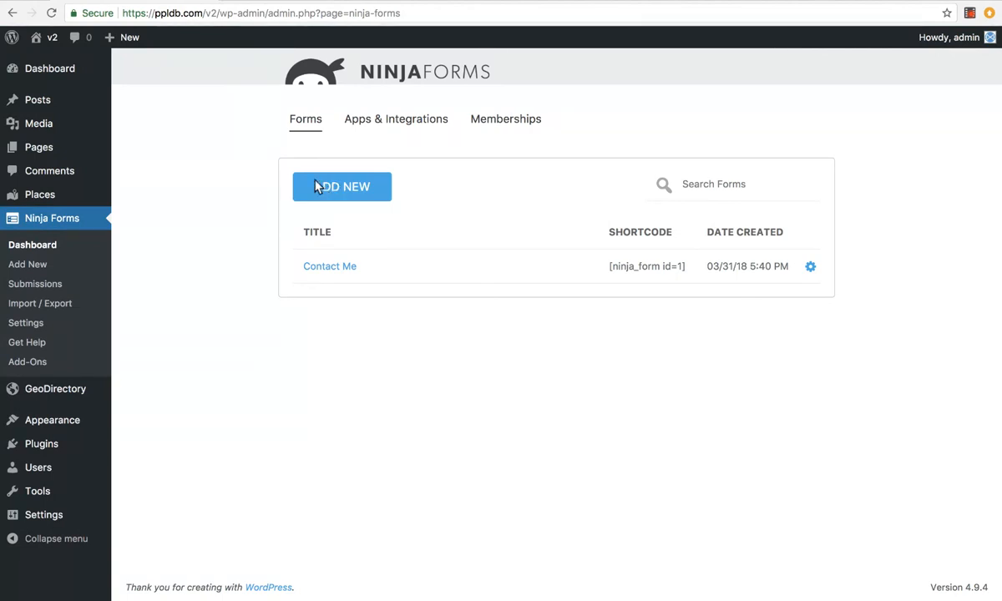
pyautogui.moveTo(57, 36)
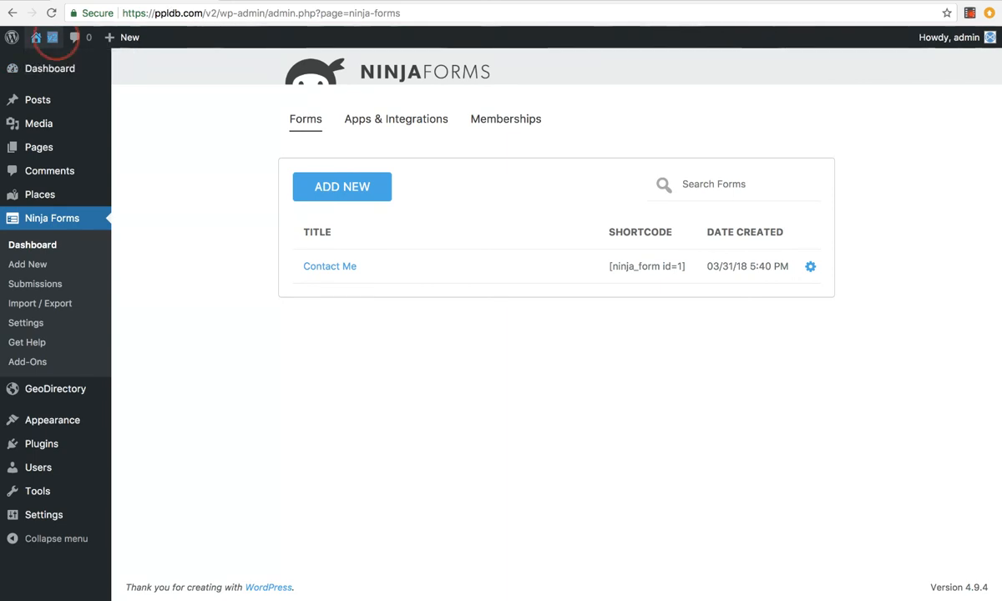
# View the site's Places archive, trying Grid 2 layout then switching back to List
pyautogui.click(54, 37)
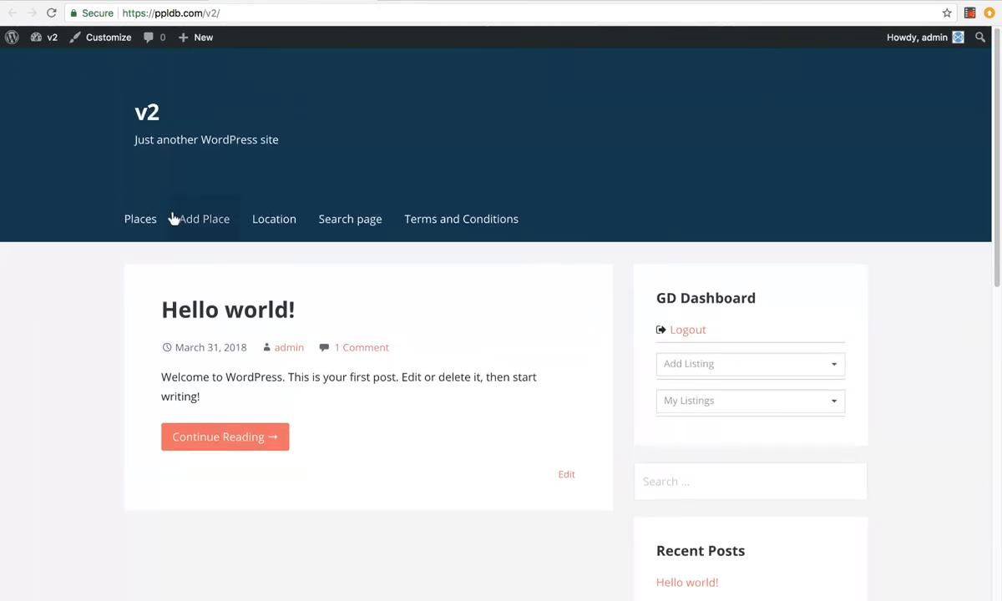
pyautogui.click(140, 218)
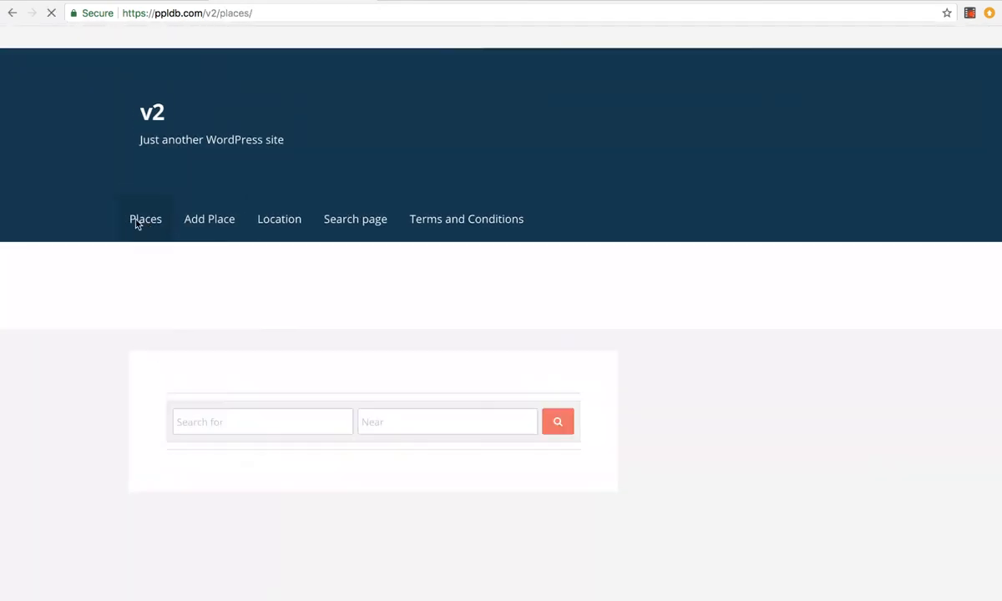
pyautogui.click(146, 219)
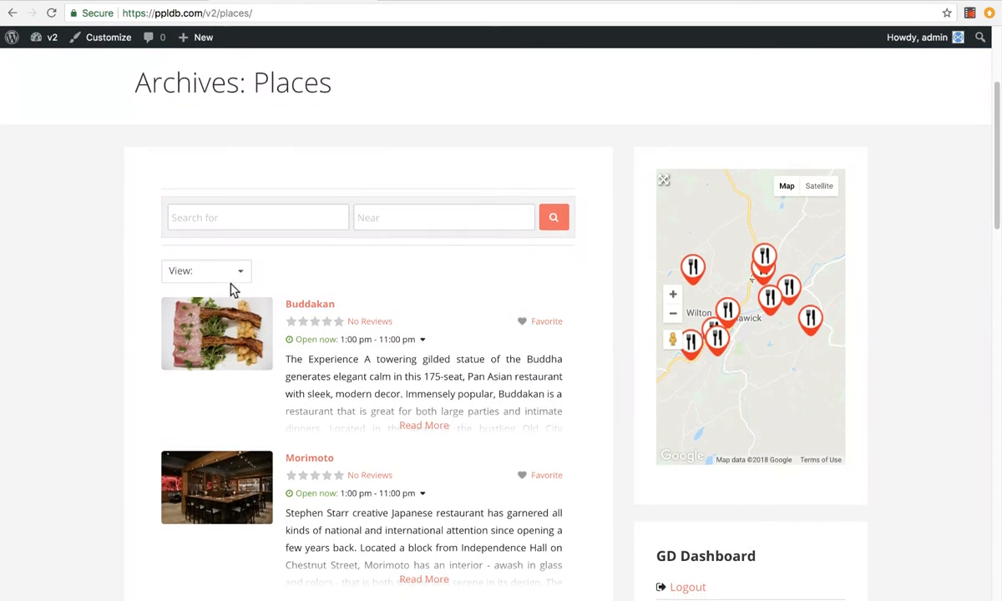
pyautogui.click(205, 271)
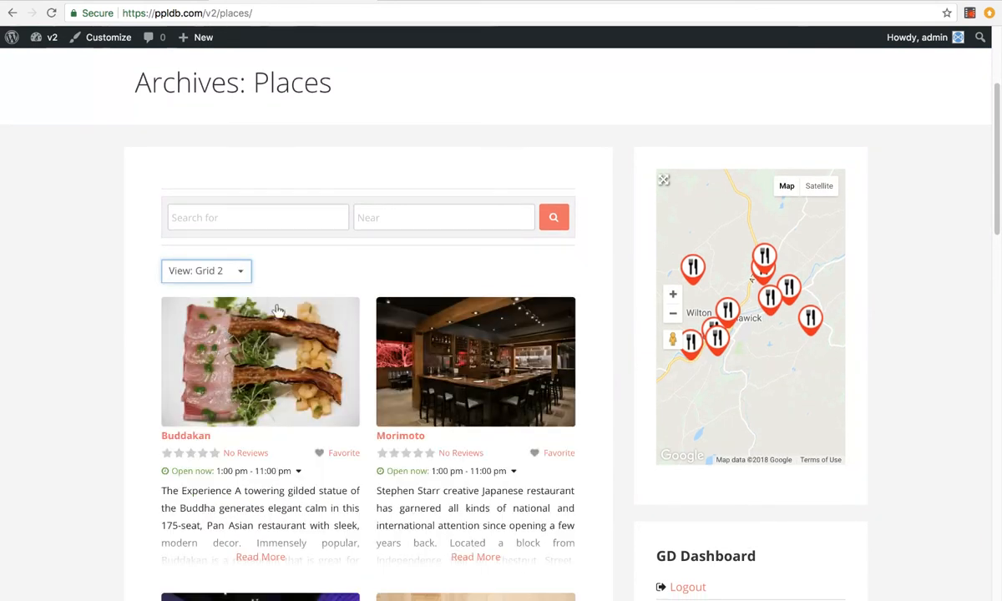
pyautogui.click(205, 270)
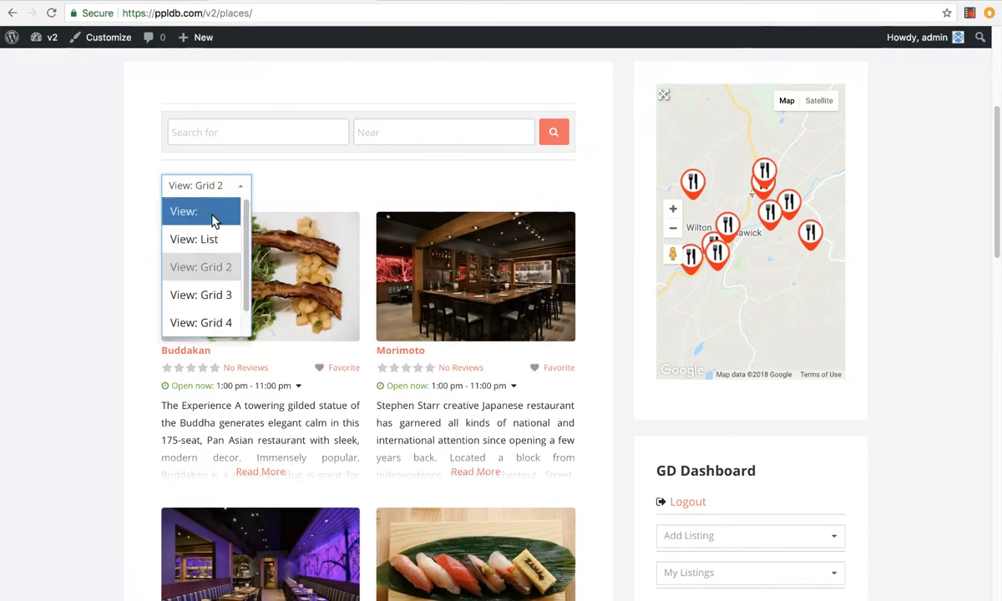
pyautogui.click(193, 239)
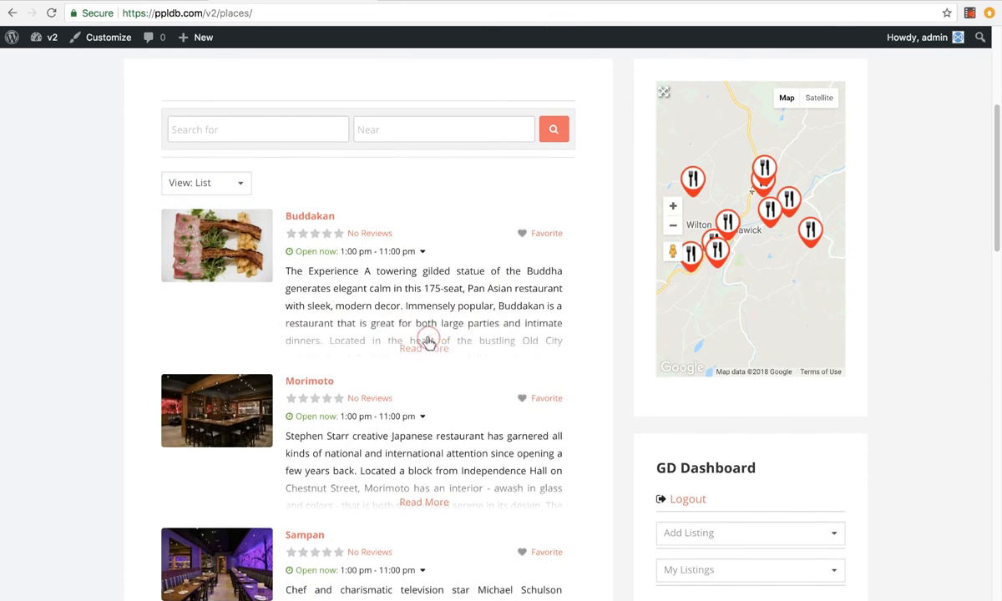
# Expand Buddakan's opening hours and show Sampan's details from its map marker
pyautogui.click(421, 251)
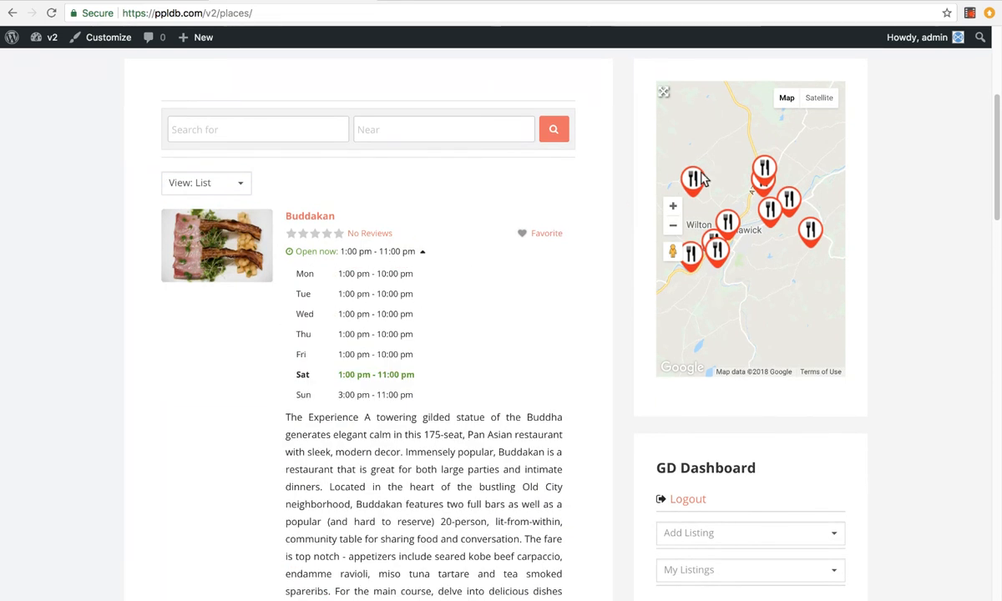
pyautogui.click(697, 182)
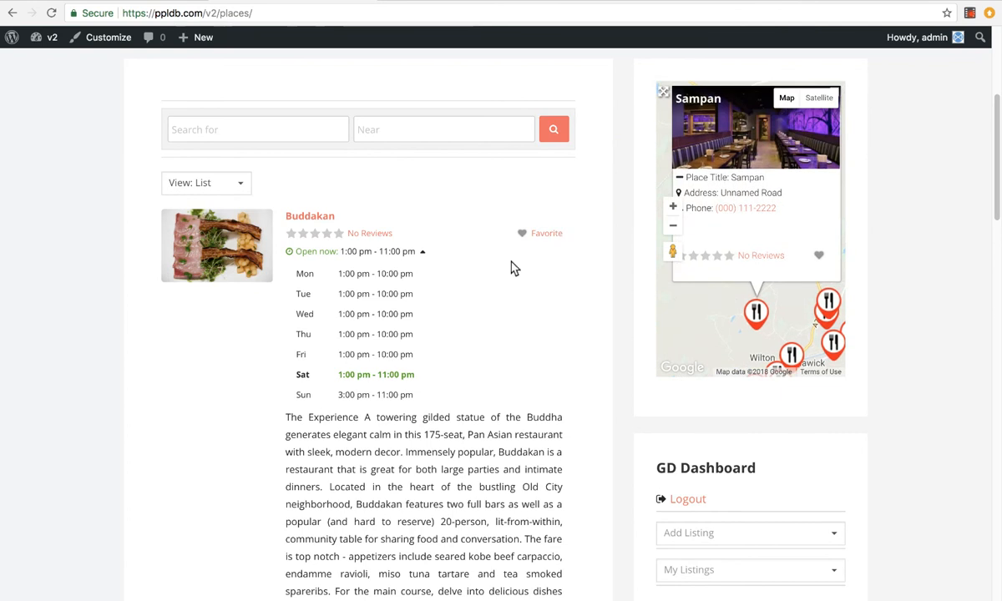
pyautogui.scroll(-3)
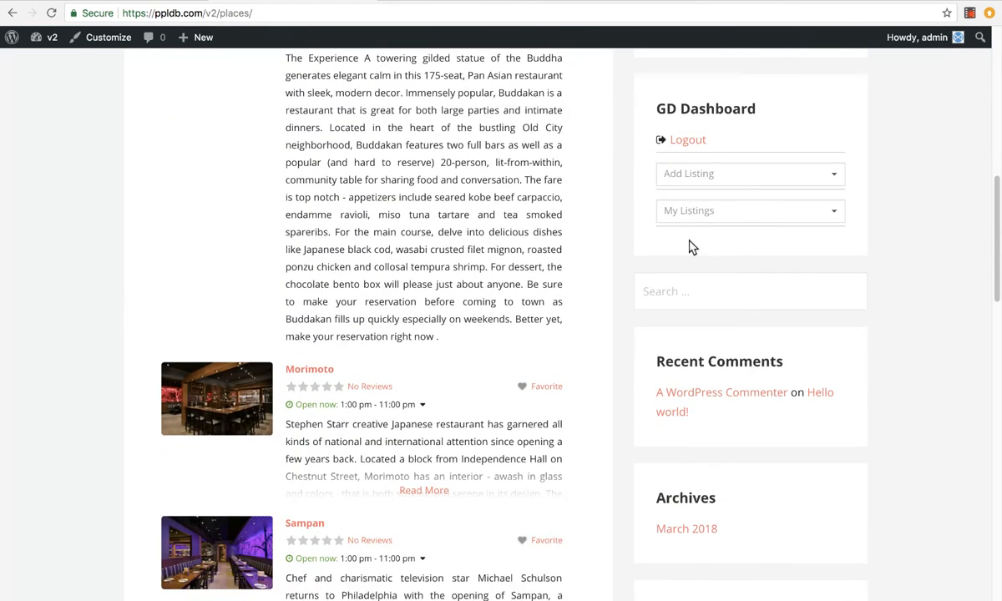
# Open My Listings from the GD Dashboard widget and scroll through the Buddakan listing page
pyautogui.click(750, 210)
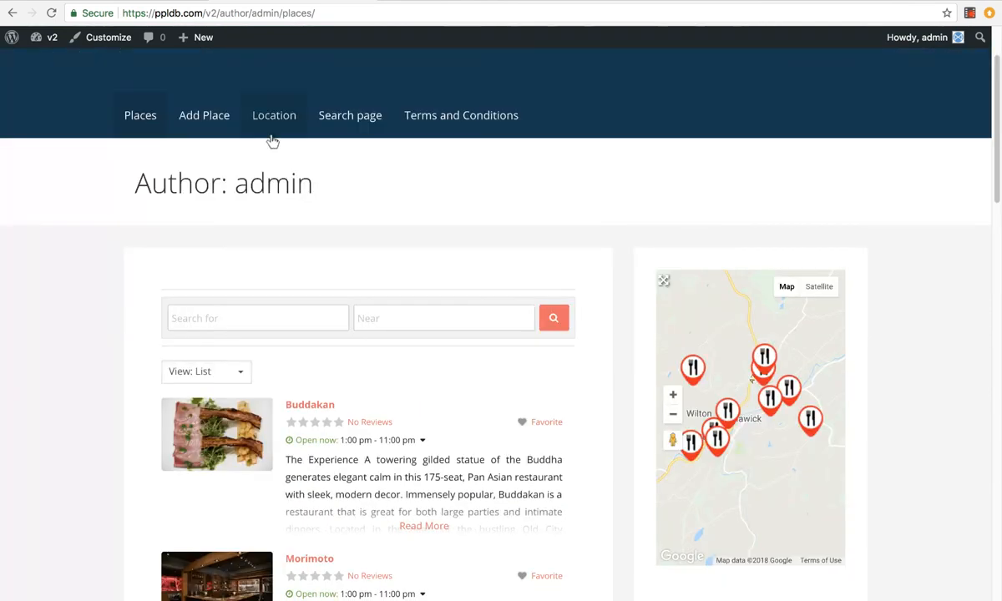
pyautogui.moveTo(216, 123)
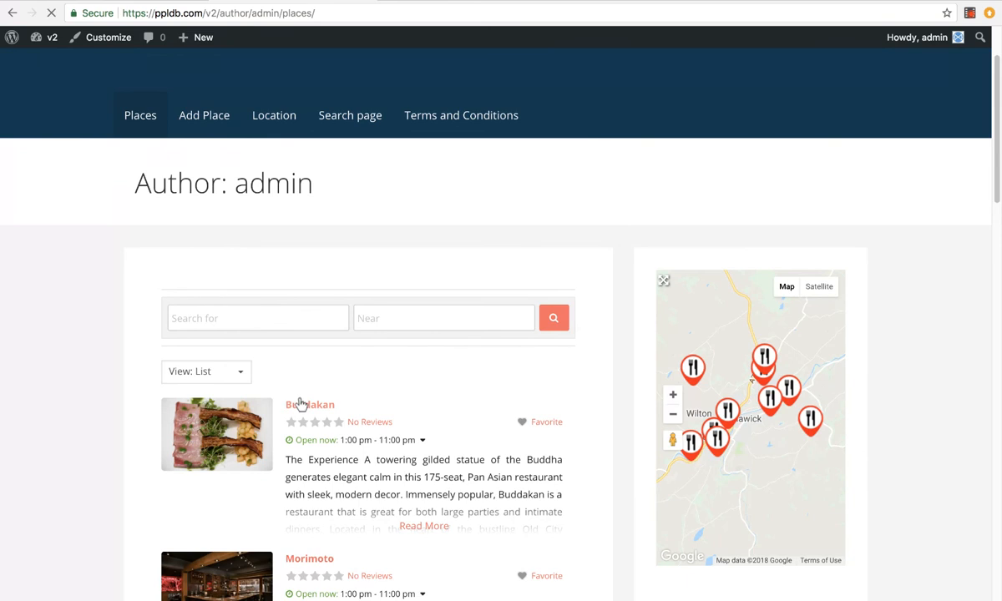
pyautogui.click(310, 404)
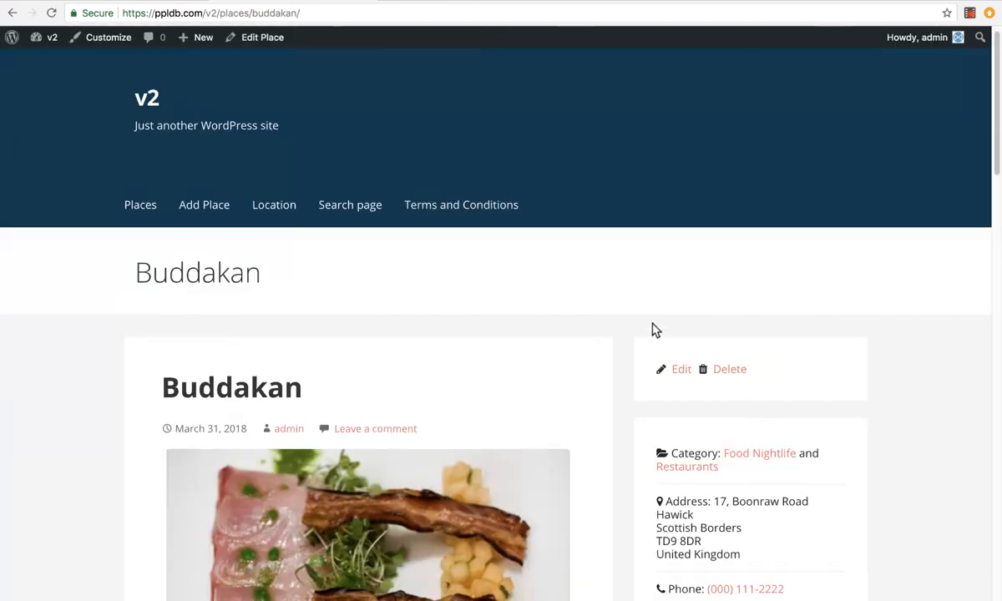
pyautogui.scroll(-3)
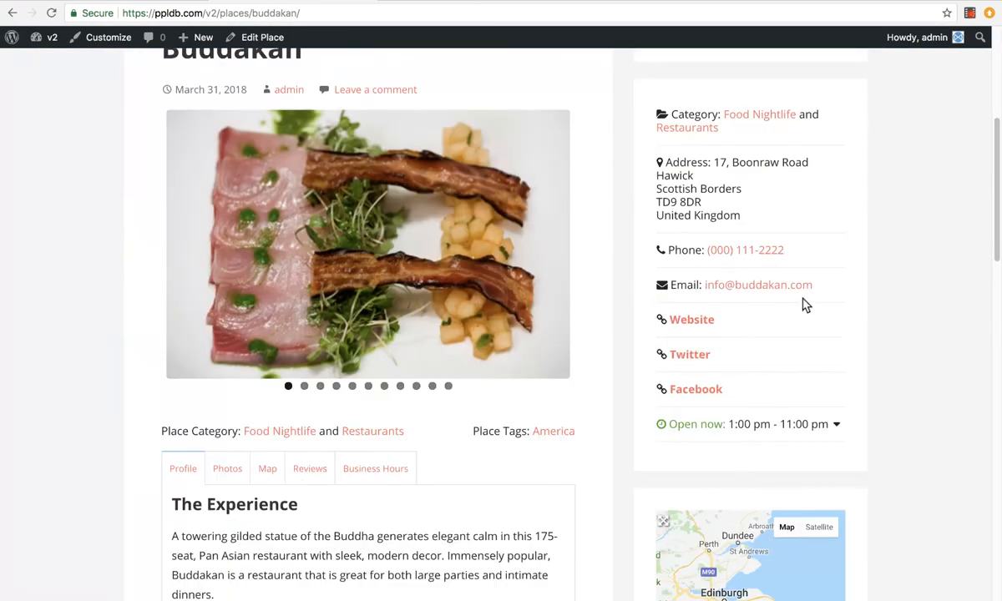
pyautogui.scroll(-3)
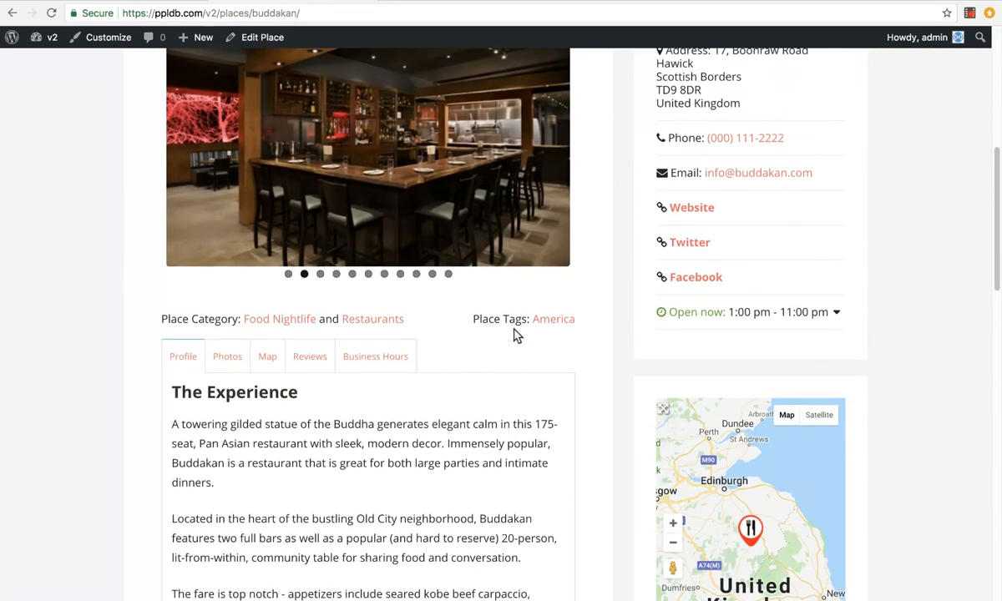
pyautogui.scroll(-3)
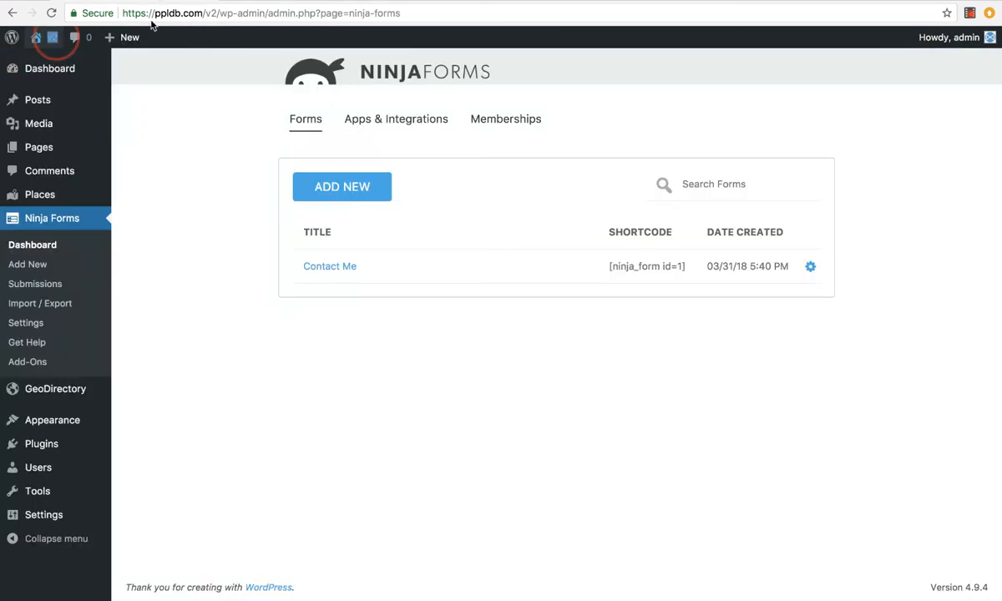
# Return to the WordPress admin Ninja Forms list showing the Contact Me form
pyautogui.click(146, 274)
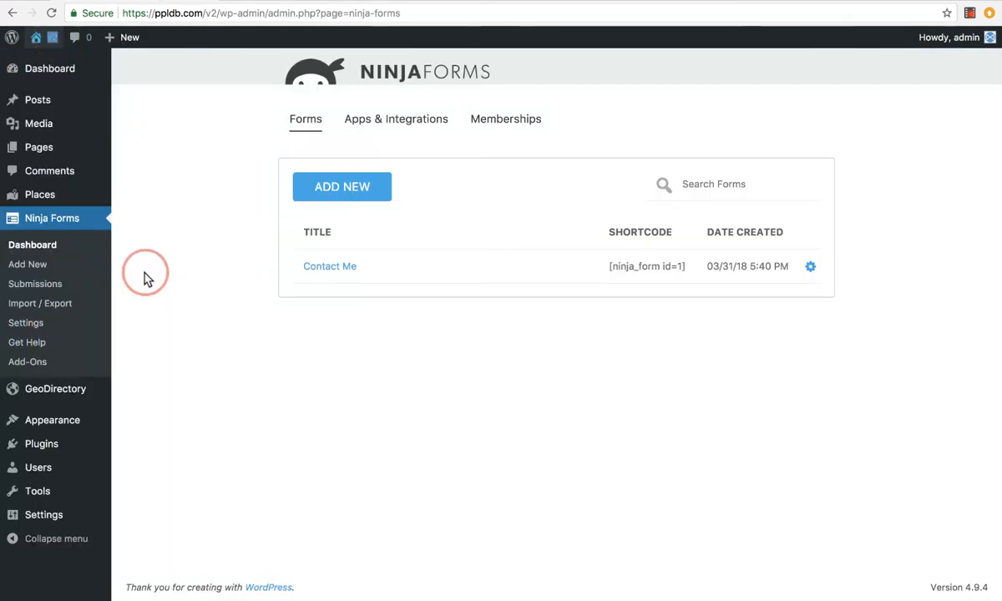
pyautogui.moveTo(130, 276)
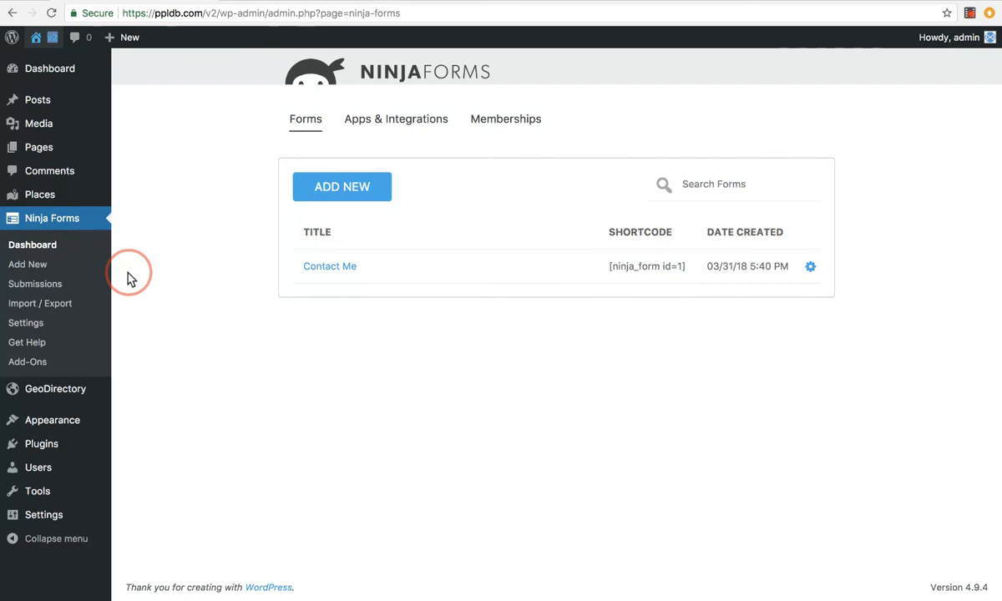